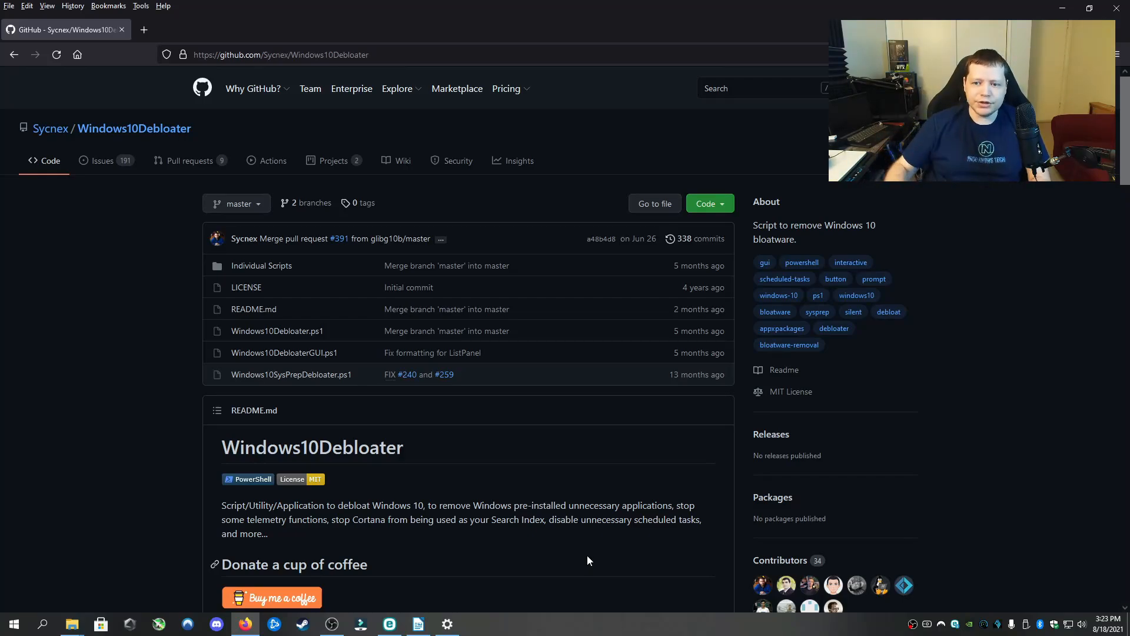
mouse_move(703, 235)
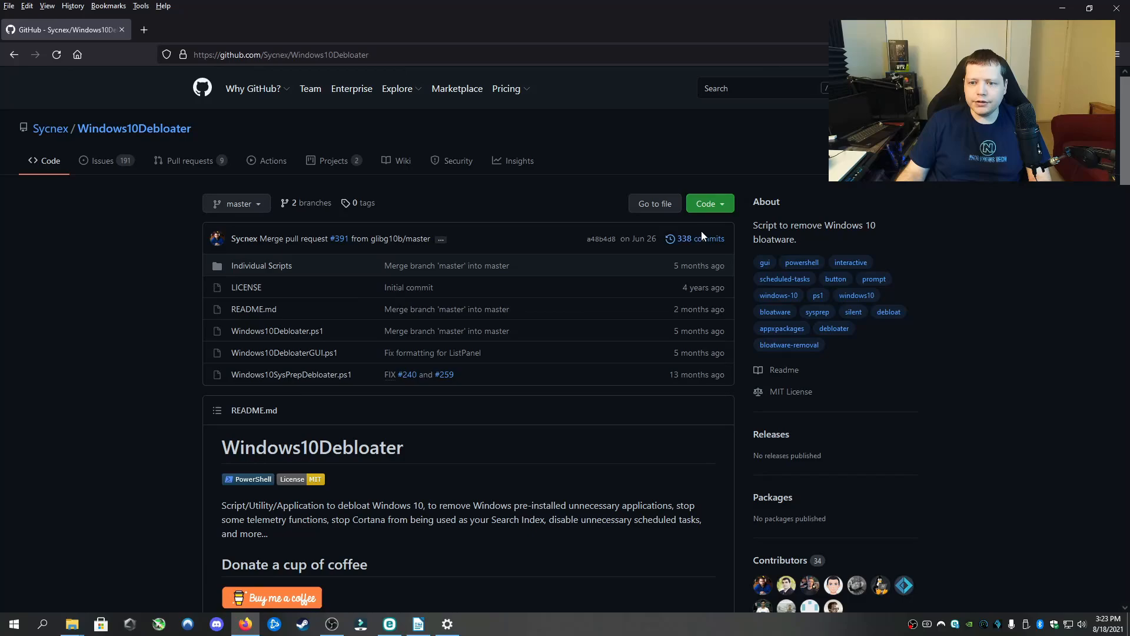
Download the Windows10Debloater repository from GitHub as a ZIP and open it in Explorer
click(705, 203)
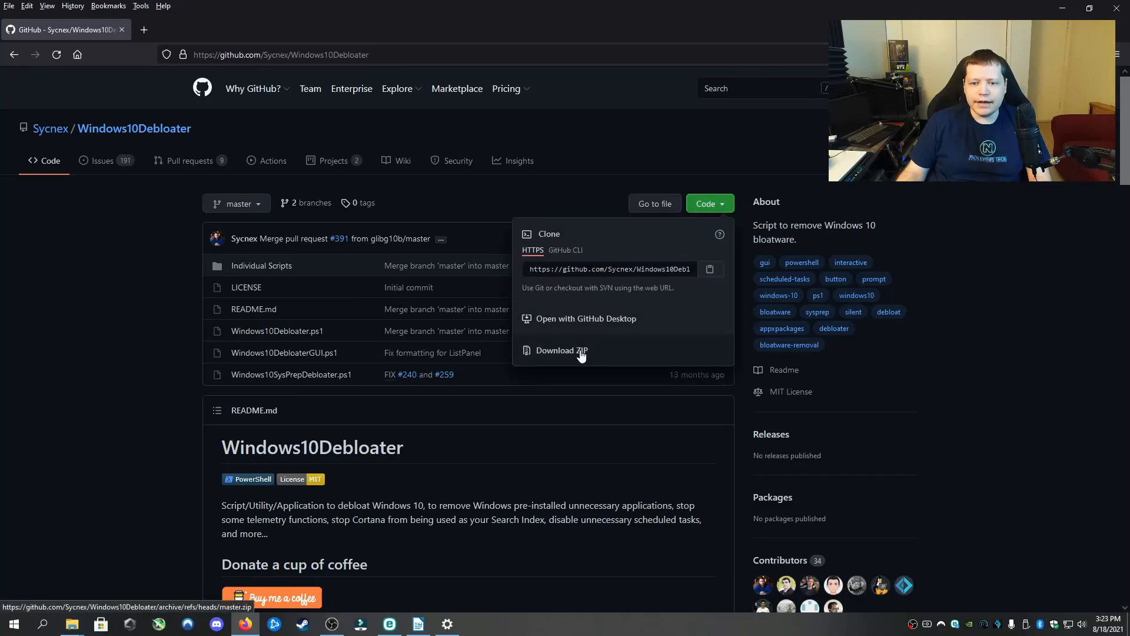
click(561, 349)
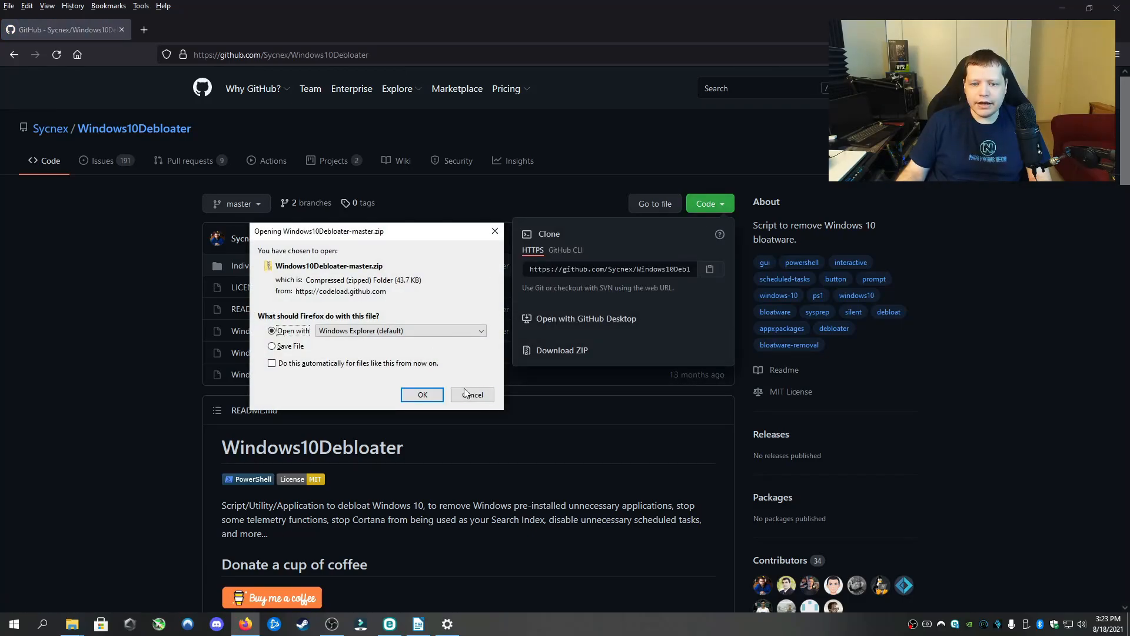
click(472, 395)
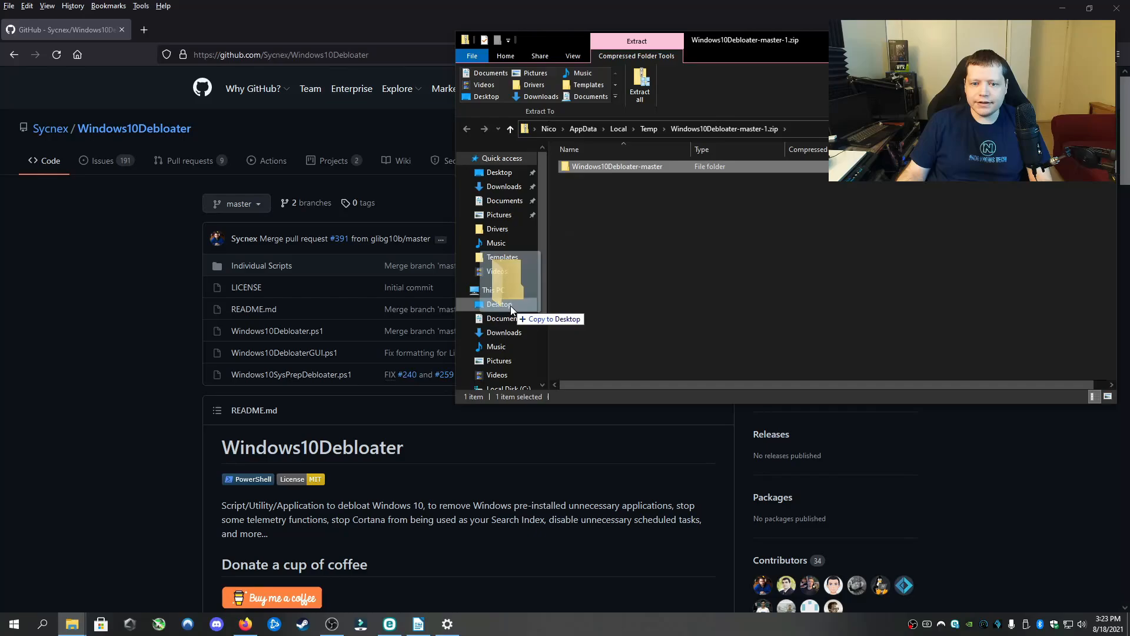
Copy Windows10Debloater-master to the Desktop and launch Windows PowerShell (Admin)
click(498, 304)
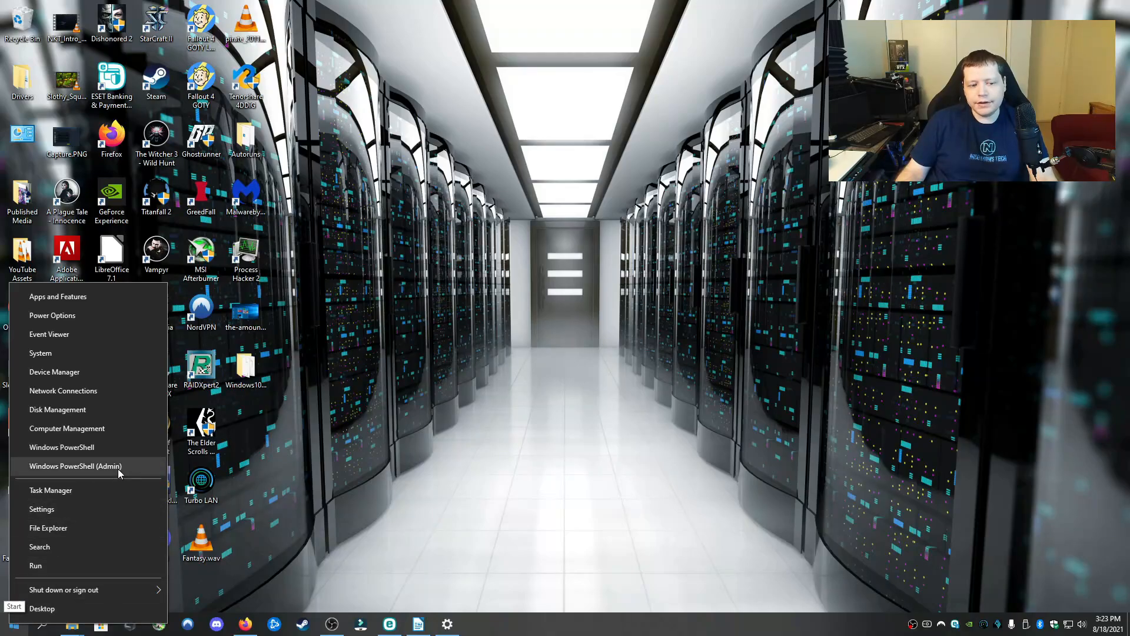
click(74, 466)
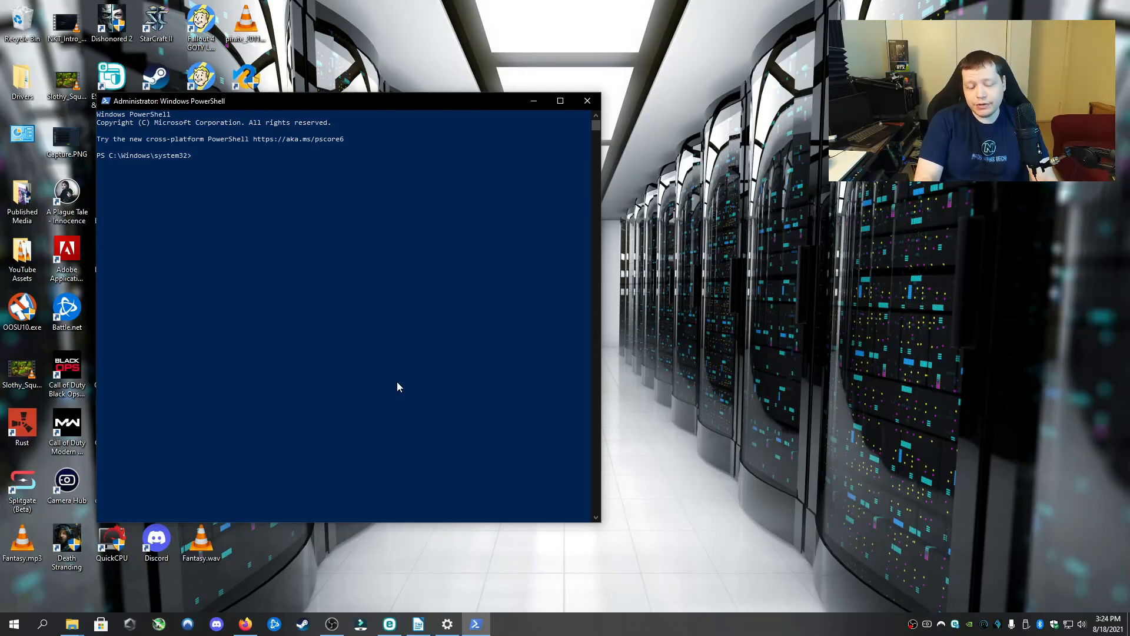
Run set-executionpolicy unrestricted, accept with A for all, then cd to the drive root
text(set)
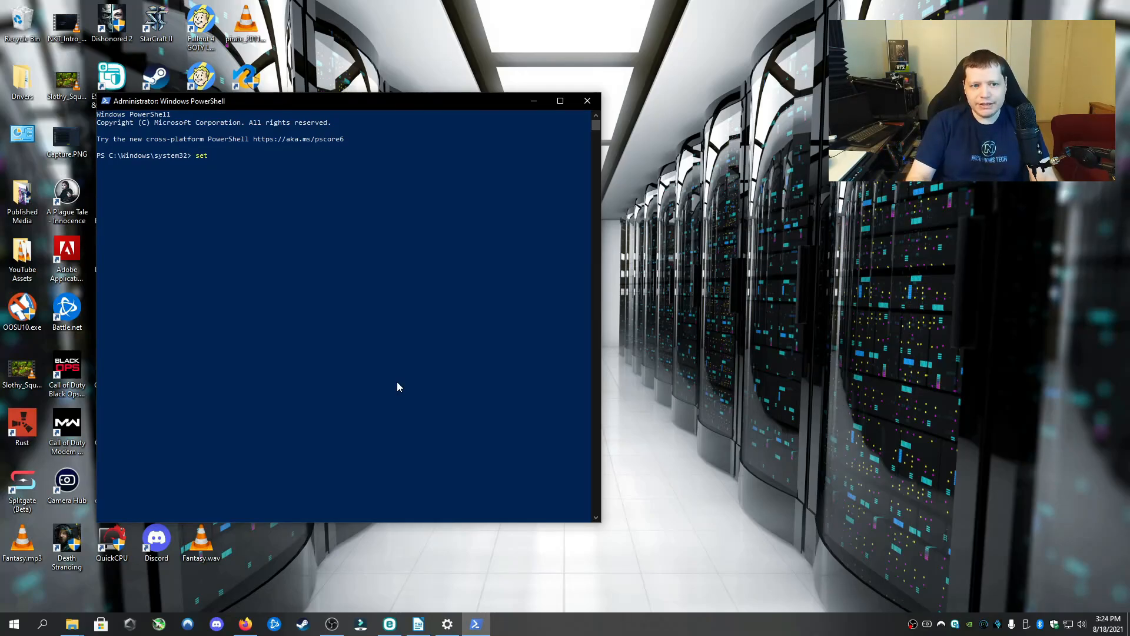
text(-executionpolicy u)
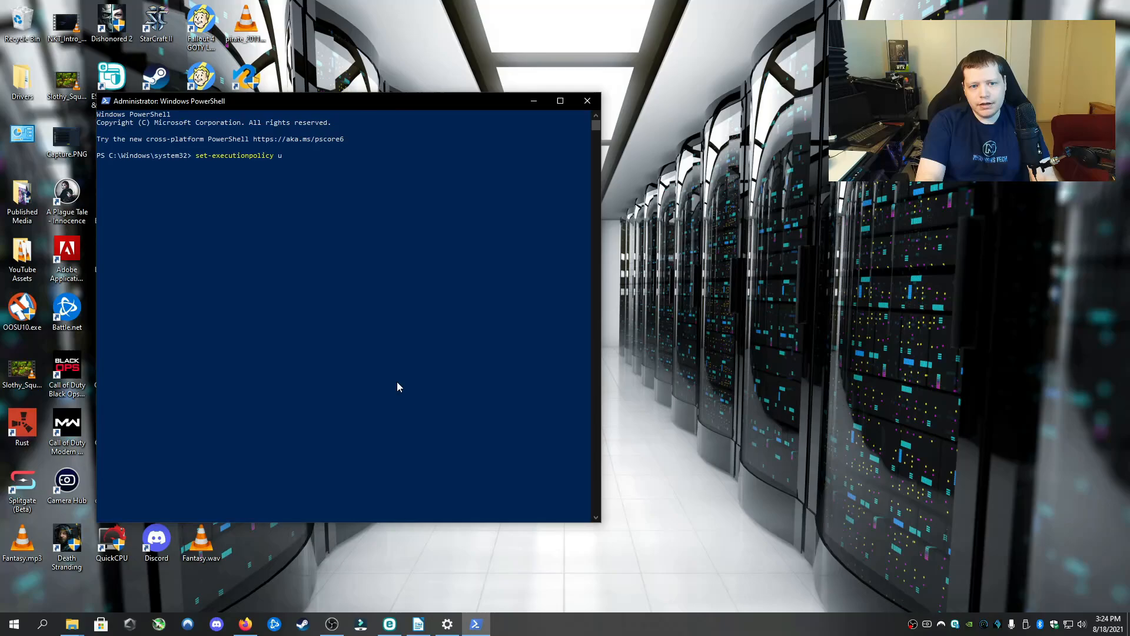
text(nrestricted)
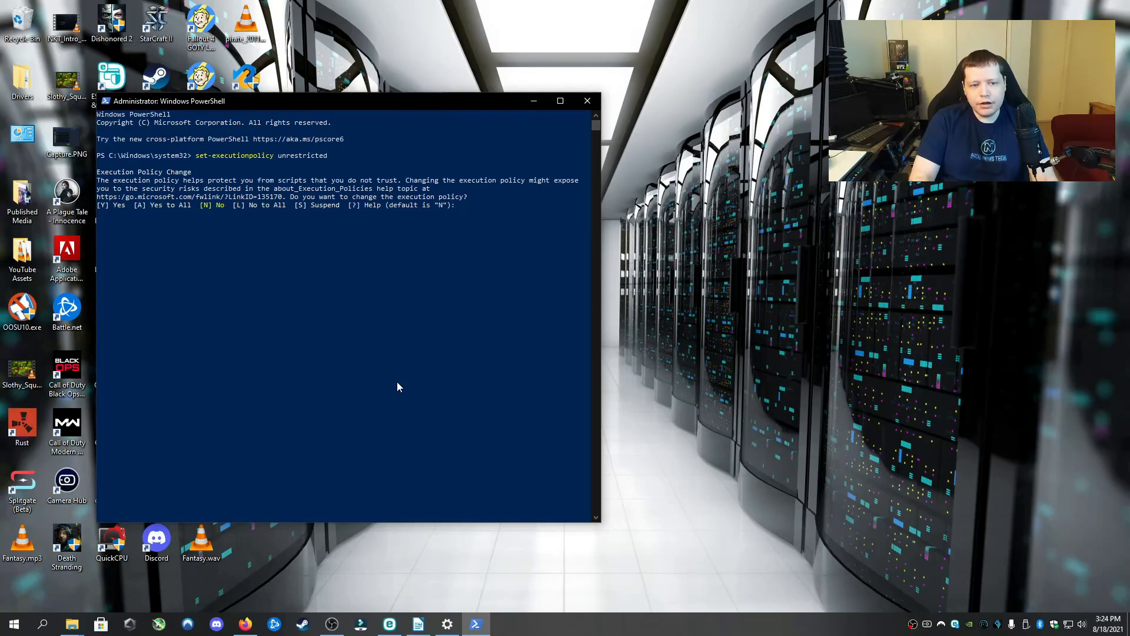
text(A)
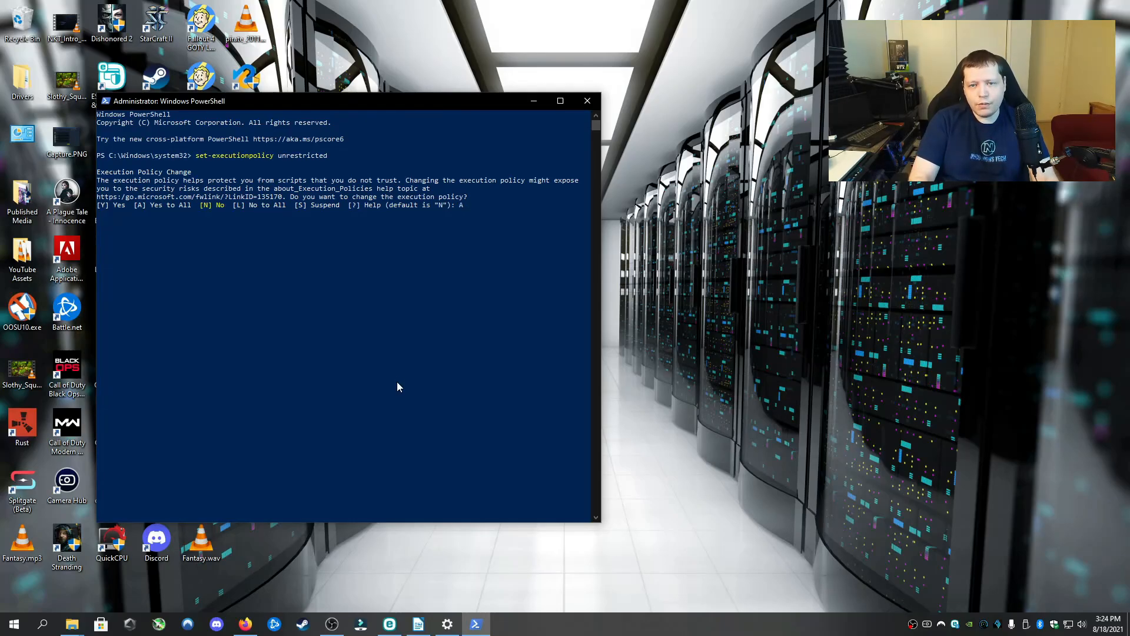
key(enter)
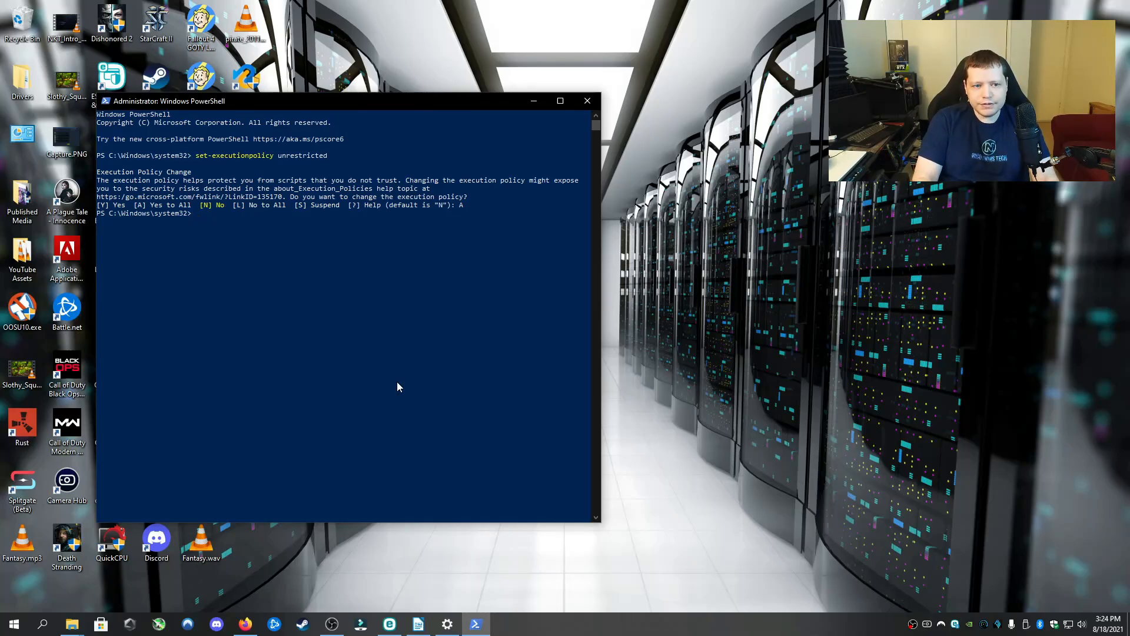
text(cd\)
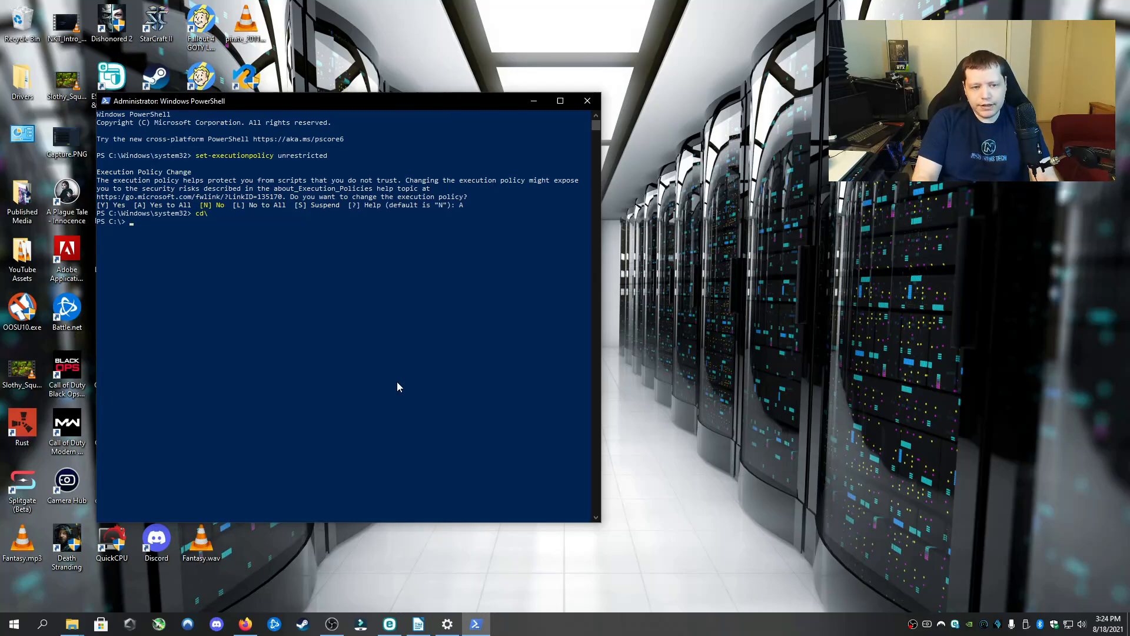
Change into ./Users/Ni/Desktop and list its contents with dir
text(cd)
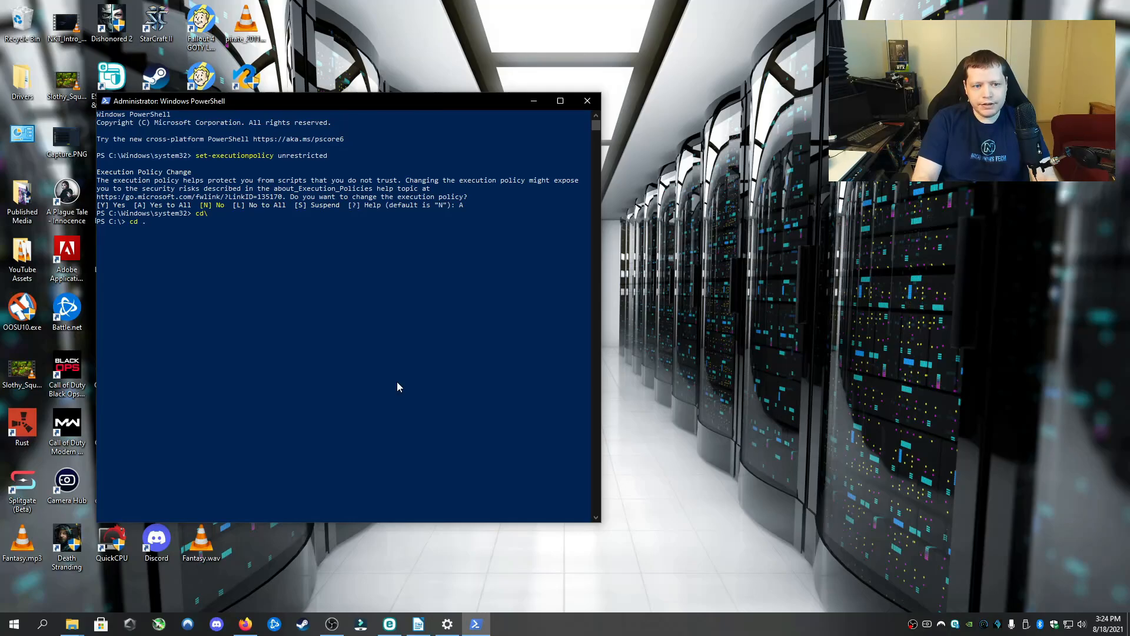
text(./Us)
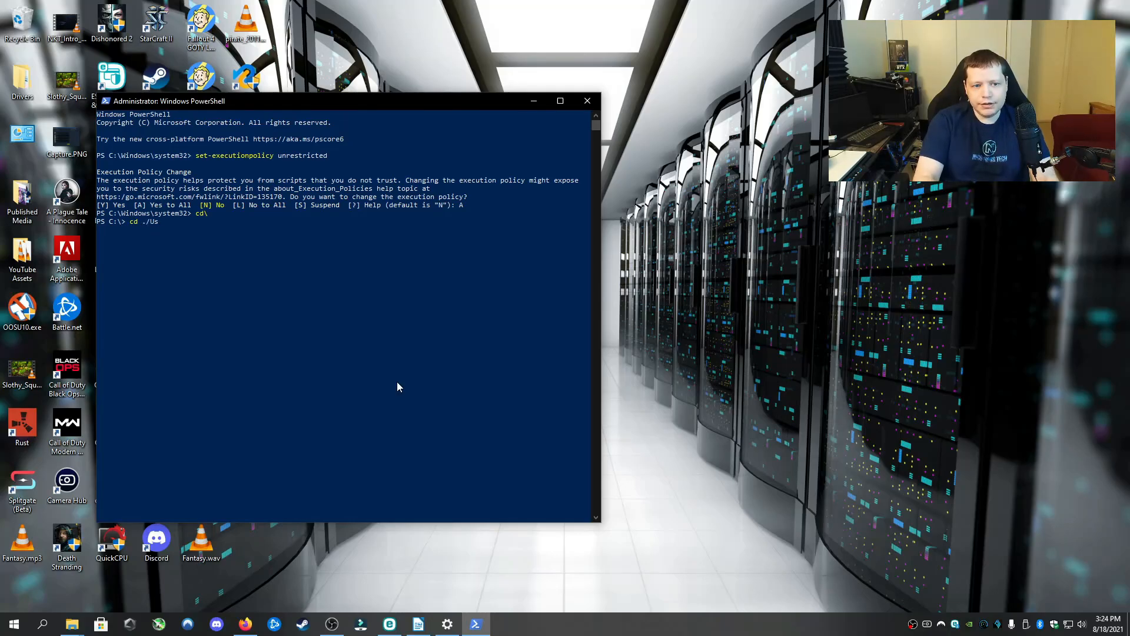
text(ers/)
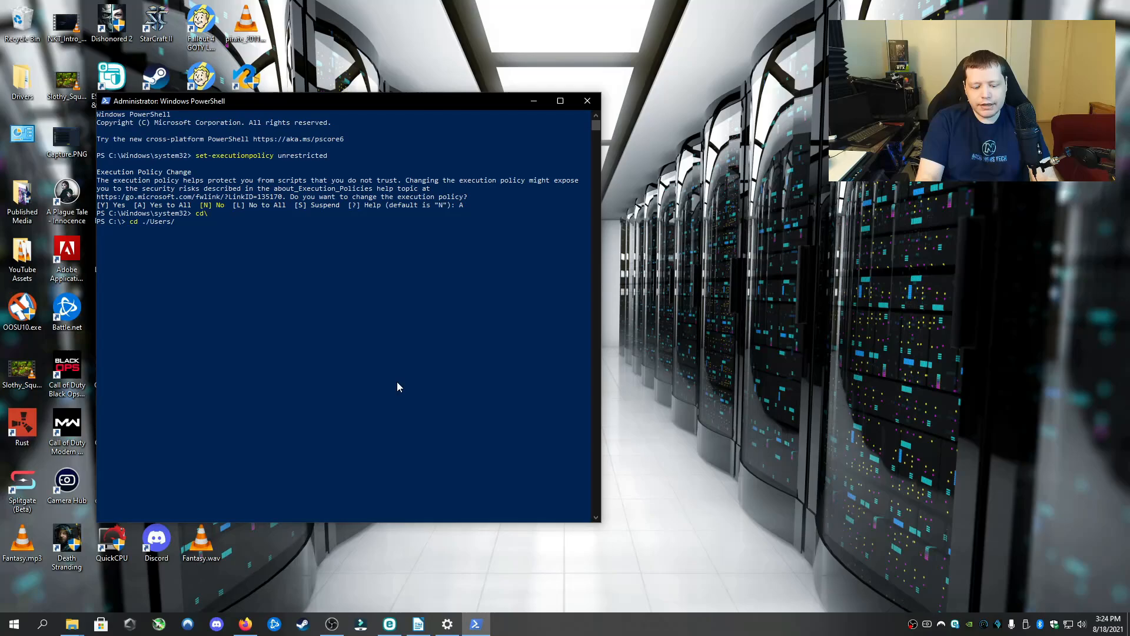
text(Nico/)
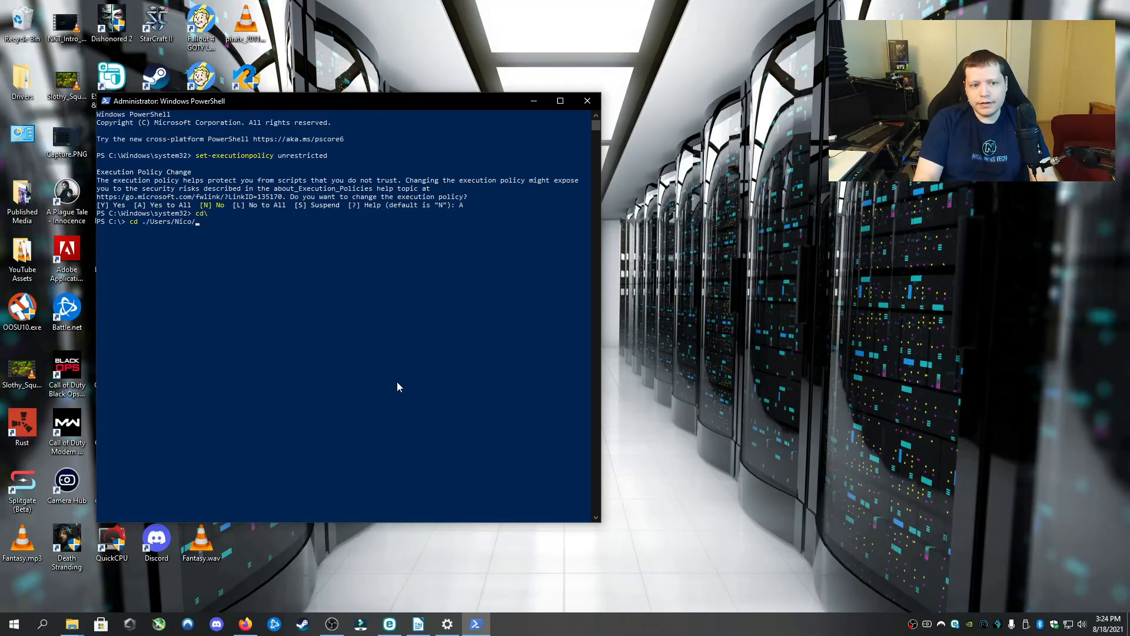
text(Deskto)
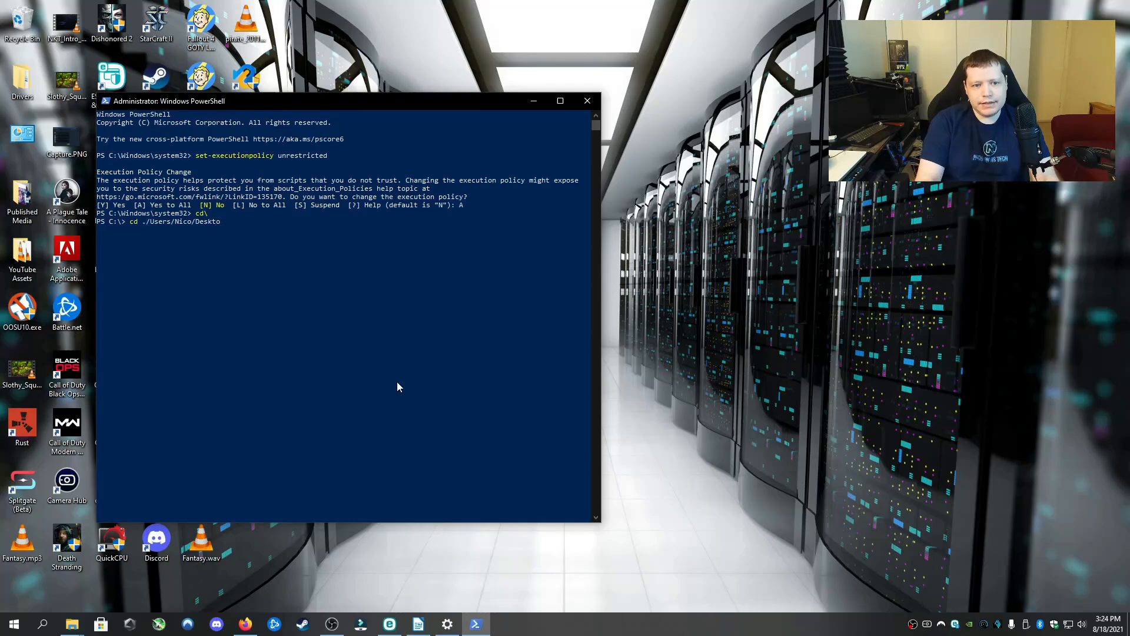
key(Enter)
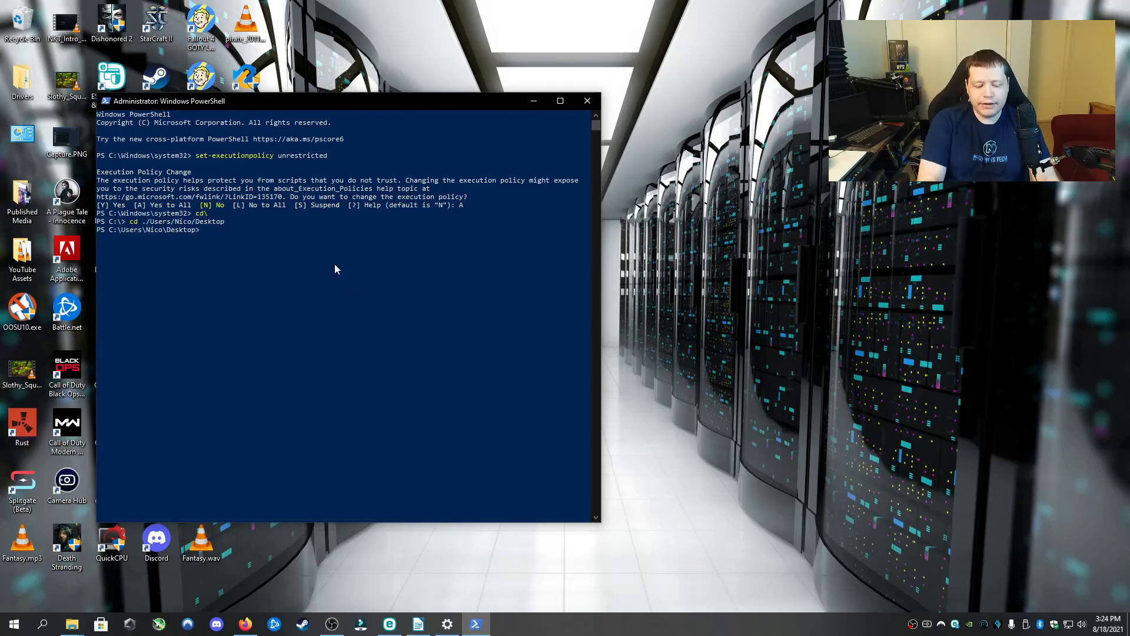
text(dir)
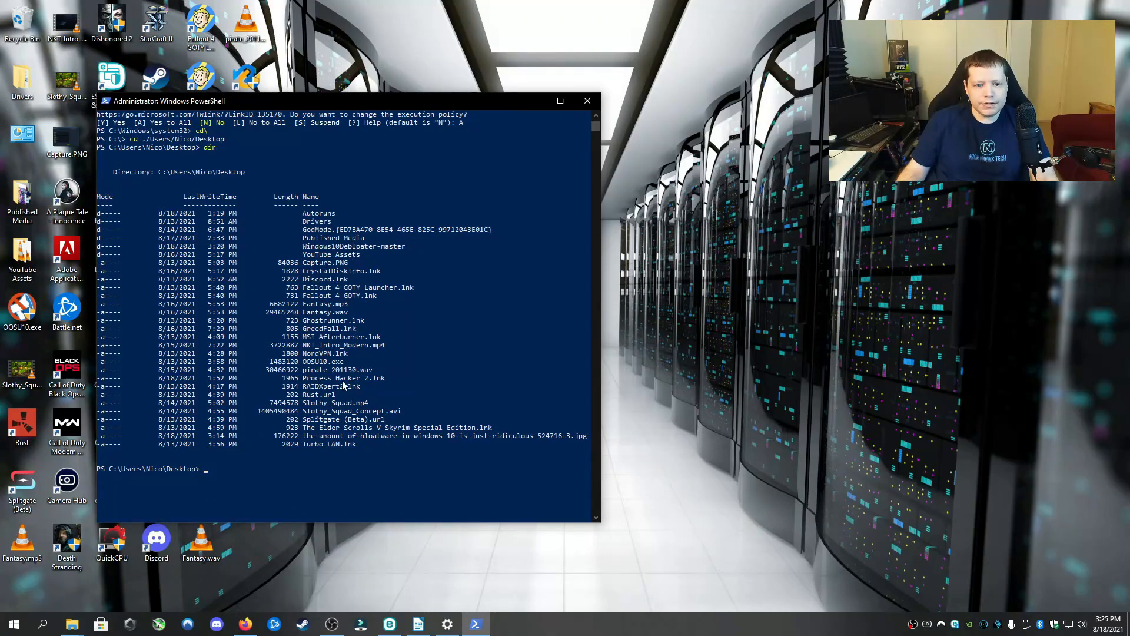
mouse_move(316, 446)
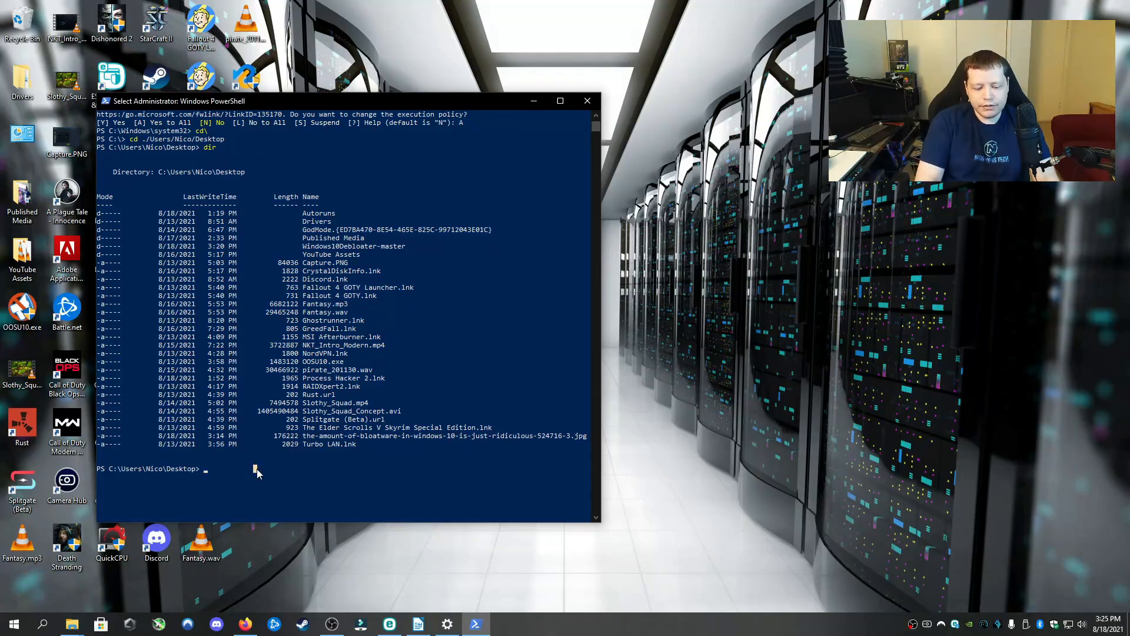
Enter the Windows10Debloater-master folder, list its scripts with dir, and start typing the GUI script name
text(cd .)
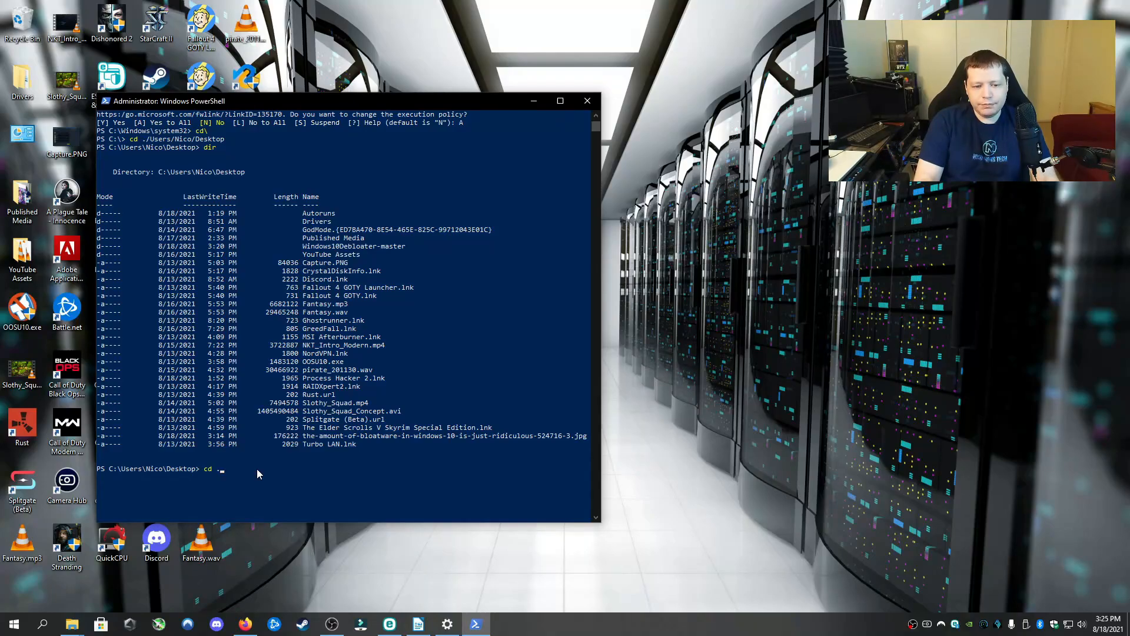
text(/Wi)
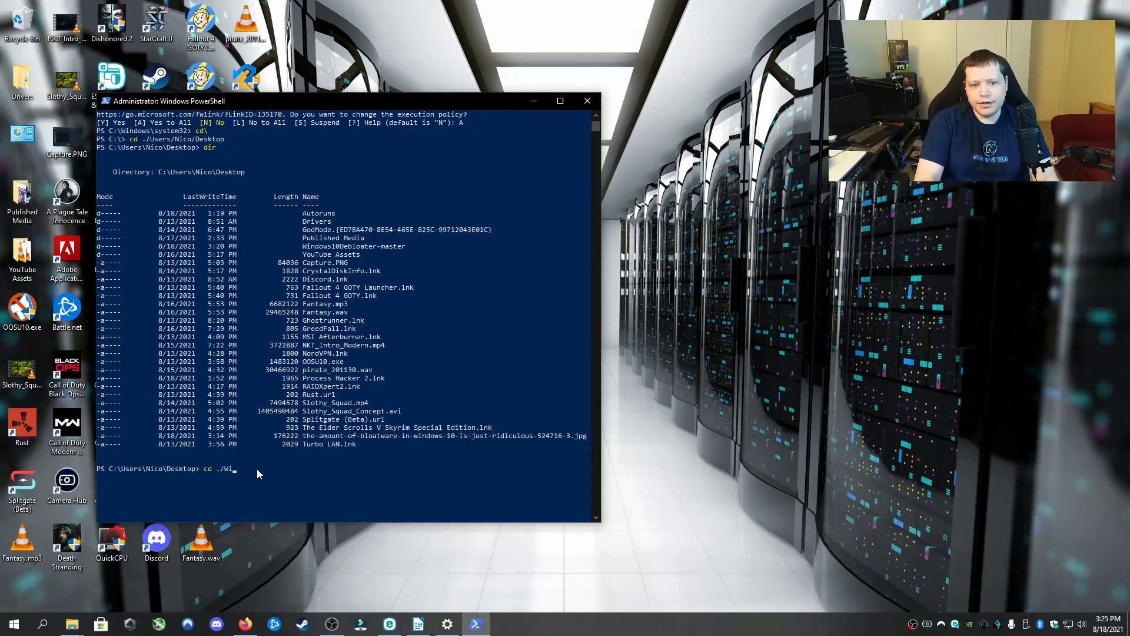
text(ndows10debloa)
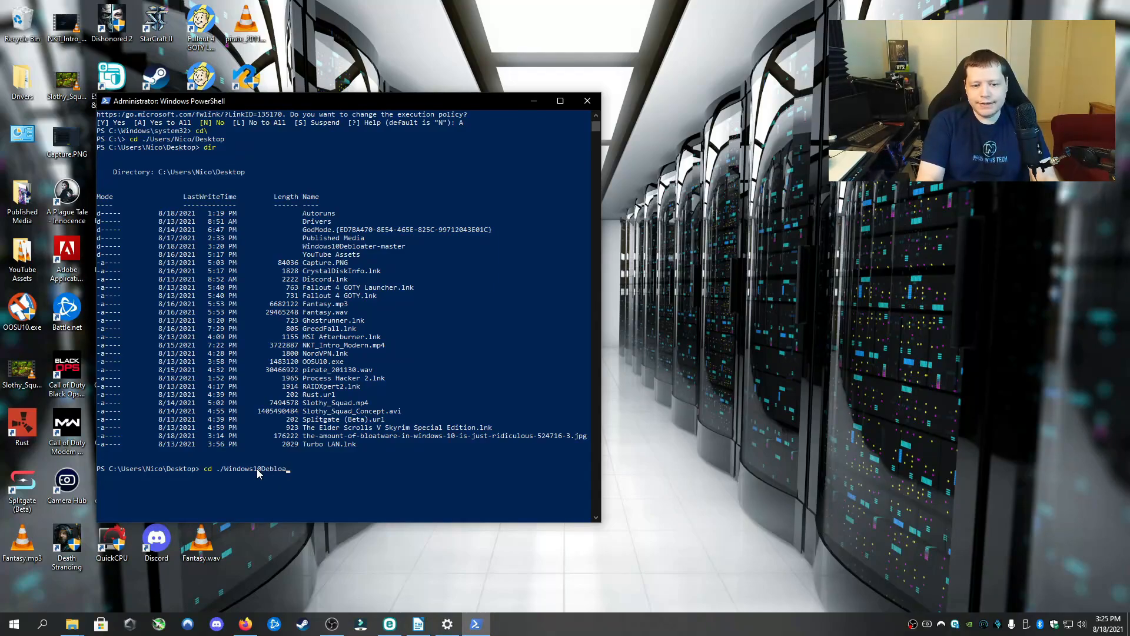
text(ter-master)
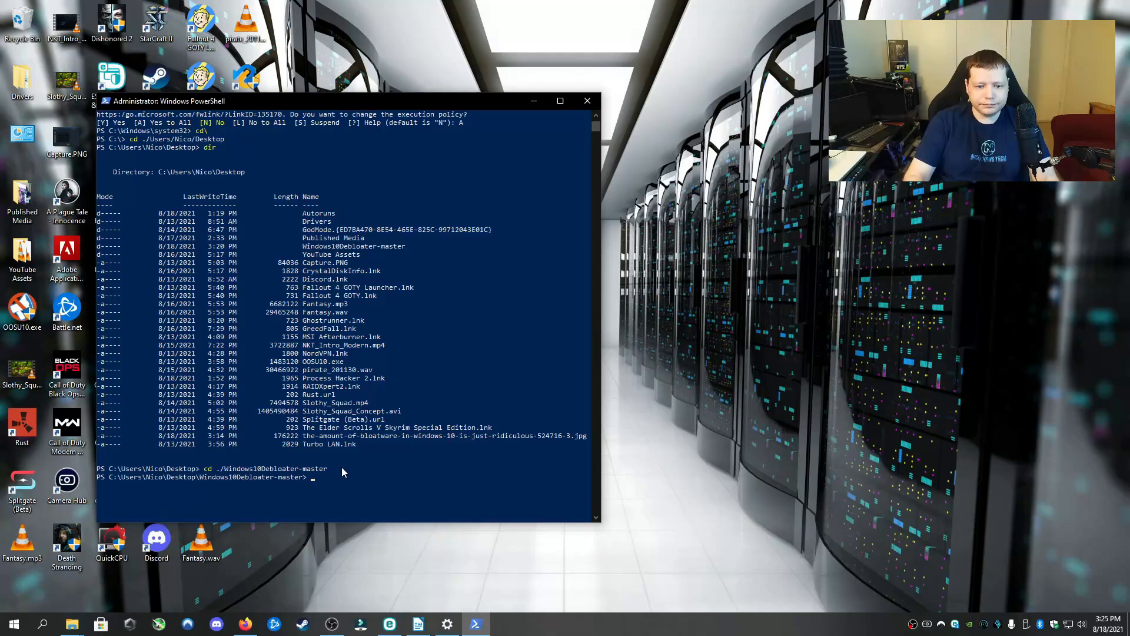
text(dir)
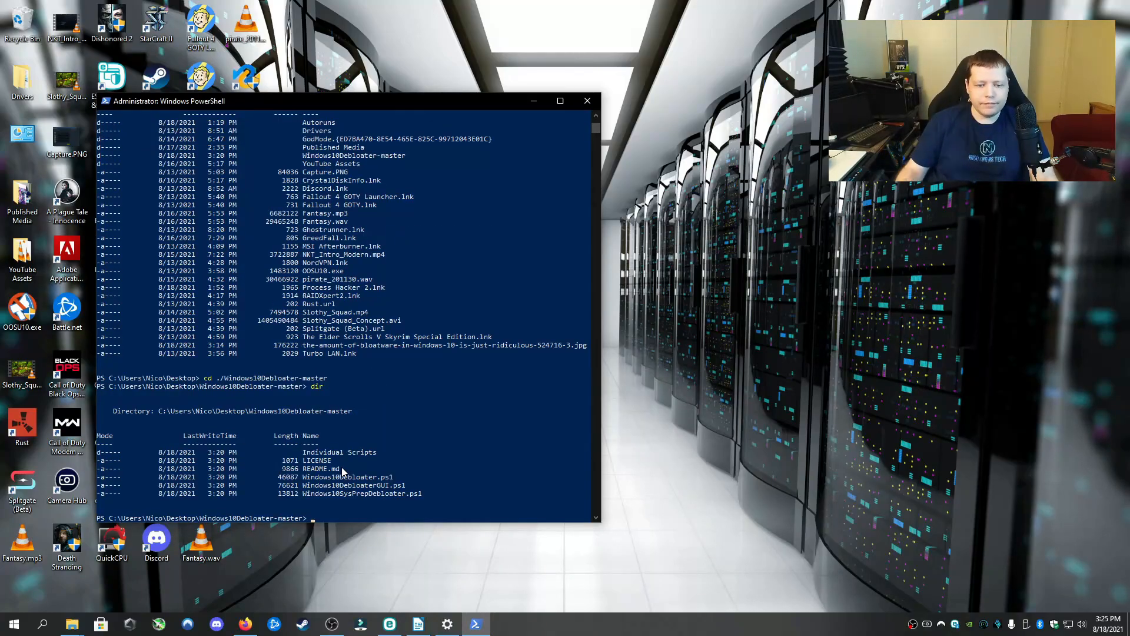
mouse_move(343, 513)
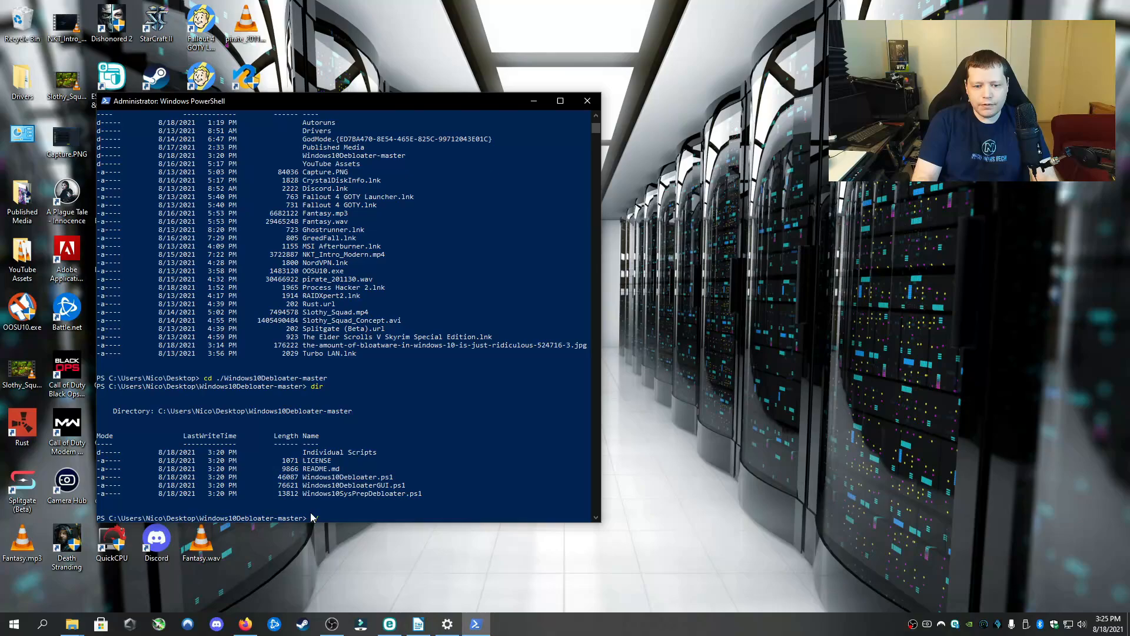
text(Windows10DebloaterGUI)
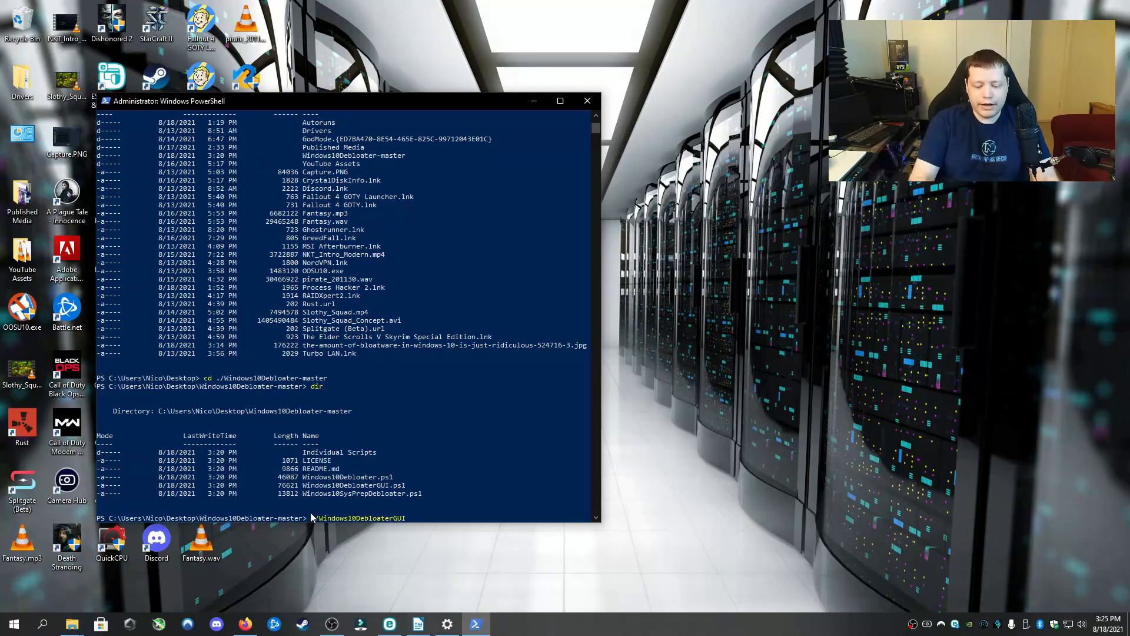
Run ./Windows10DebloaterGUI.ps1 and answer R to run it once
text(.ps1)
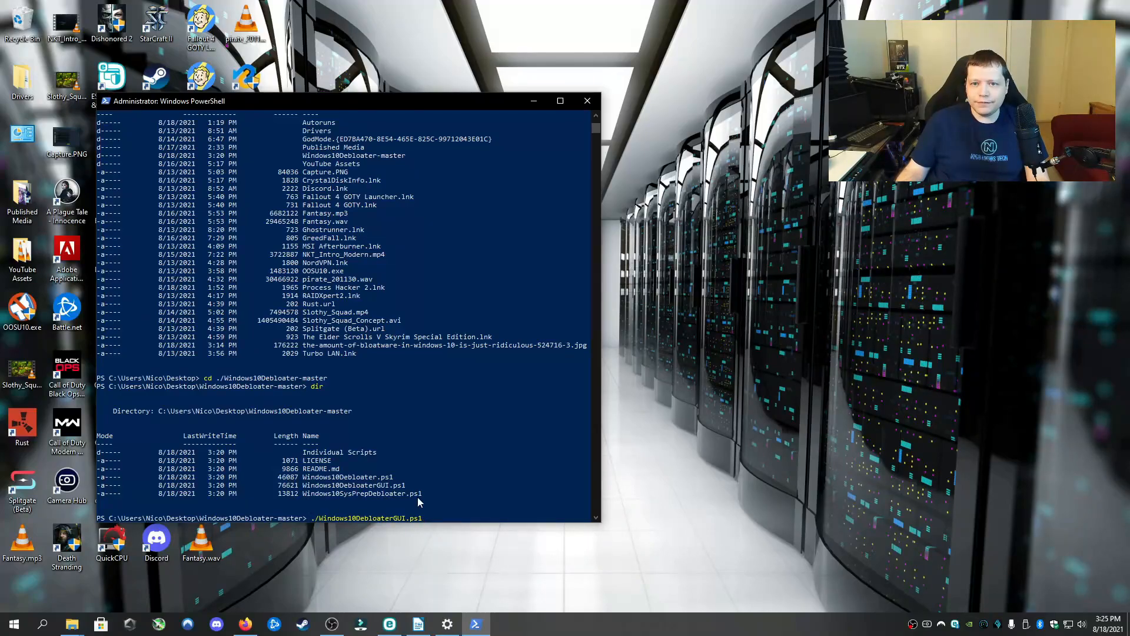
mouse_move(373, 505)
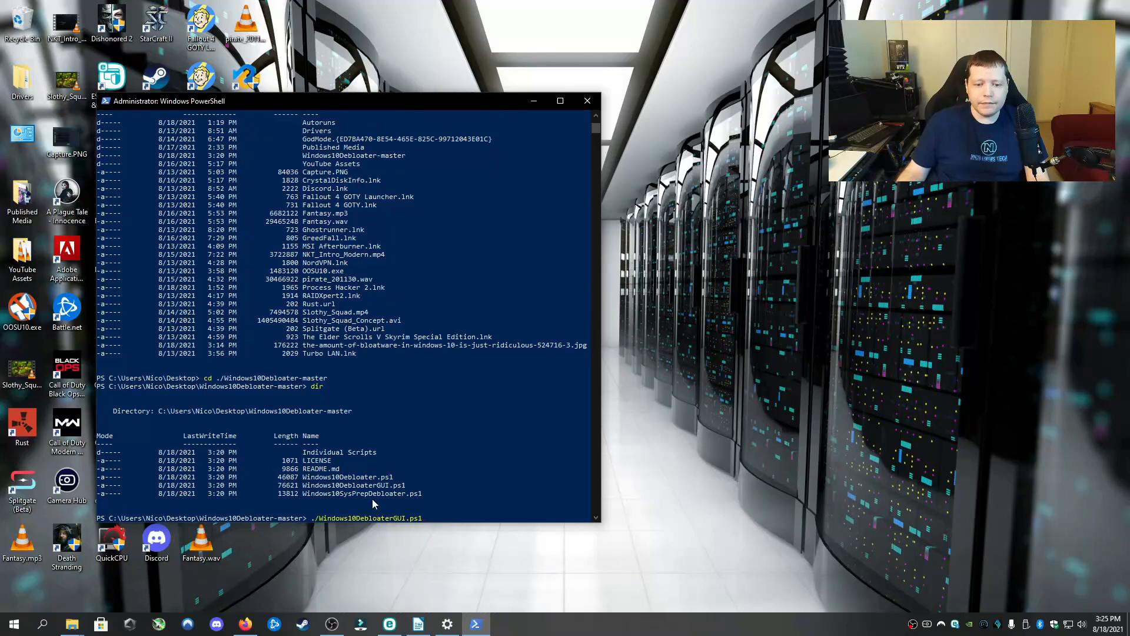
mouse_move(382, 483)
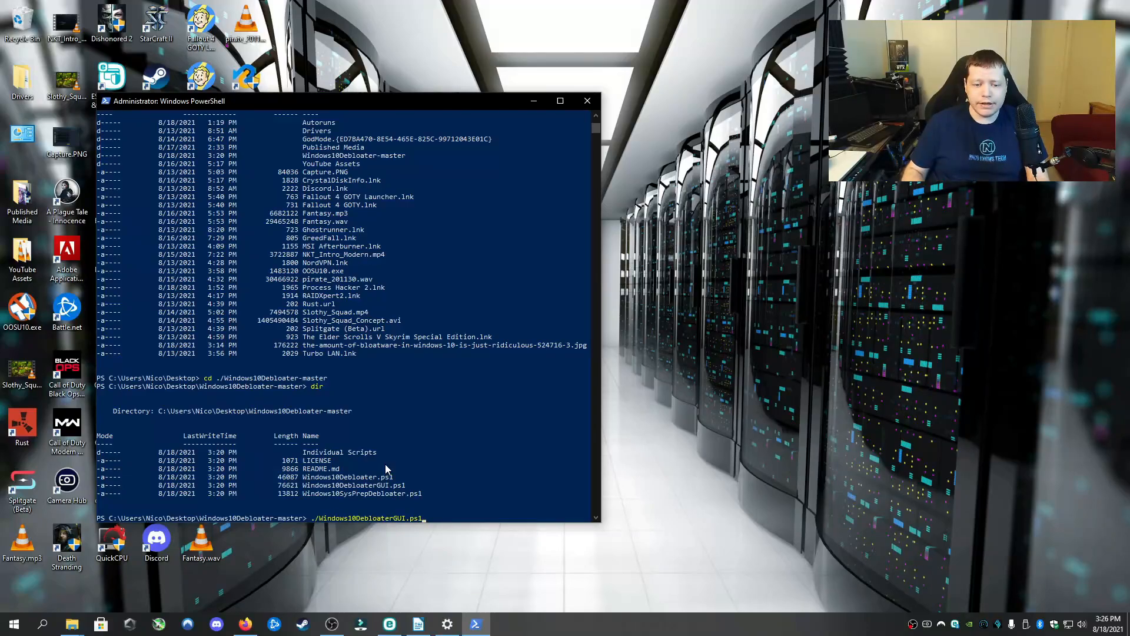
mouse_move(394, 495)
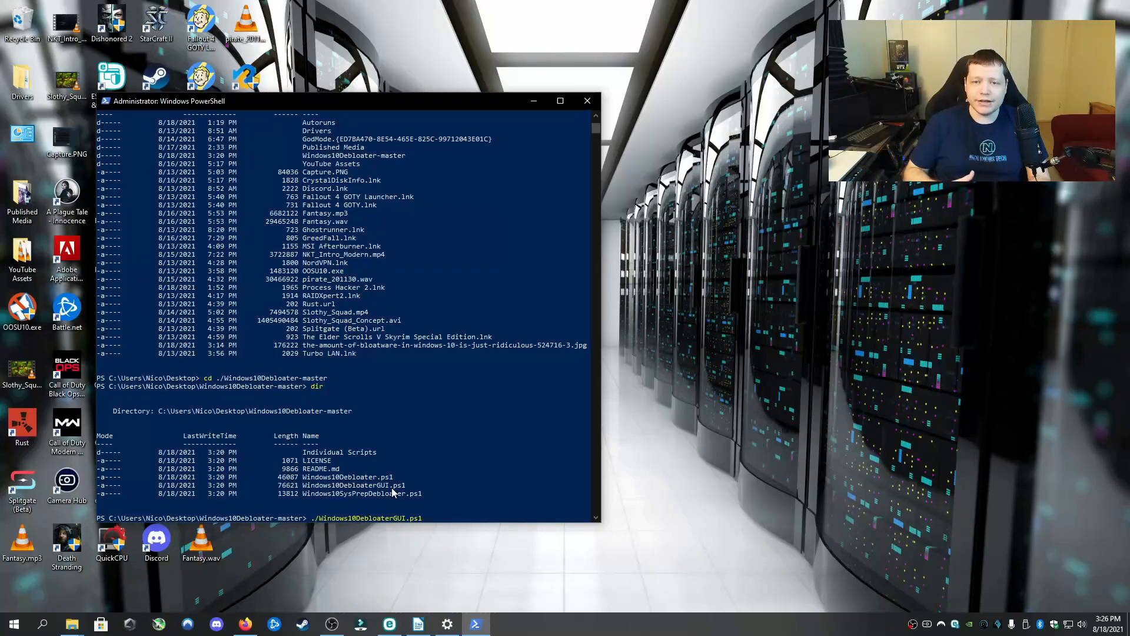
key(enter)
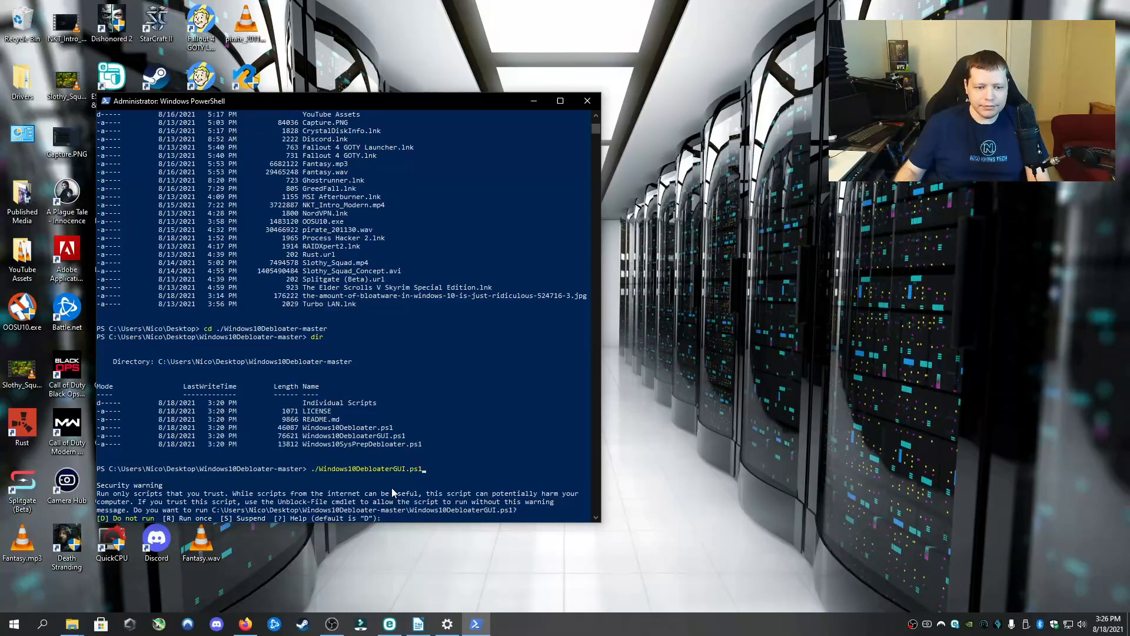
text(R)
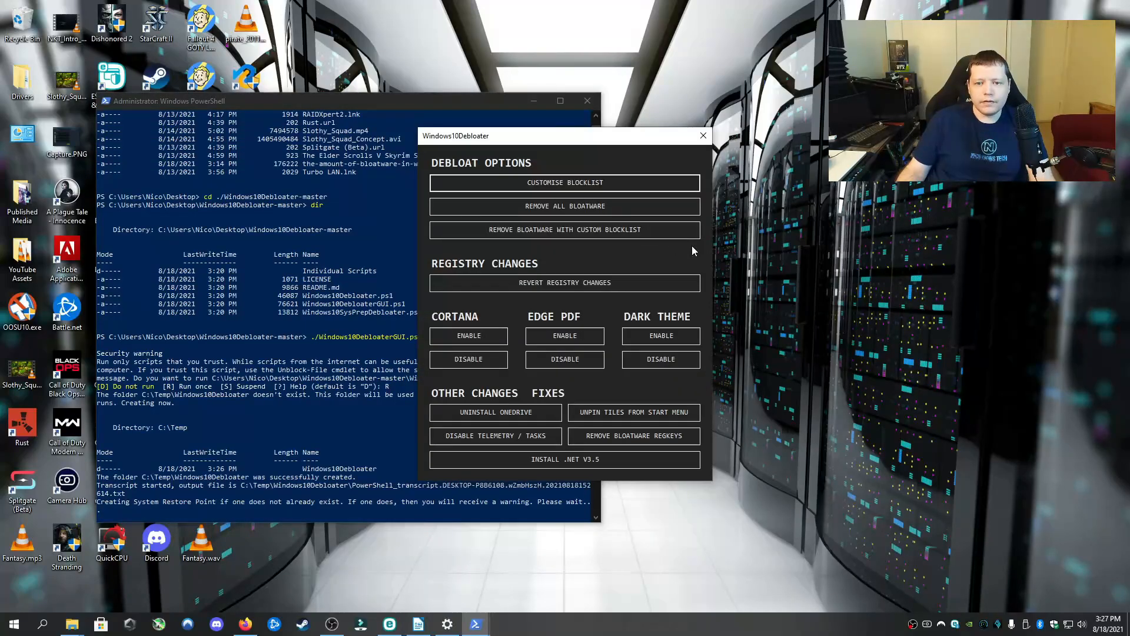
mouse_move(778, 254)
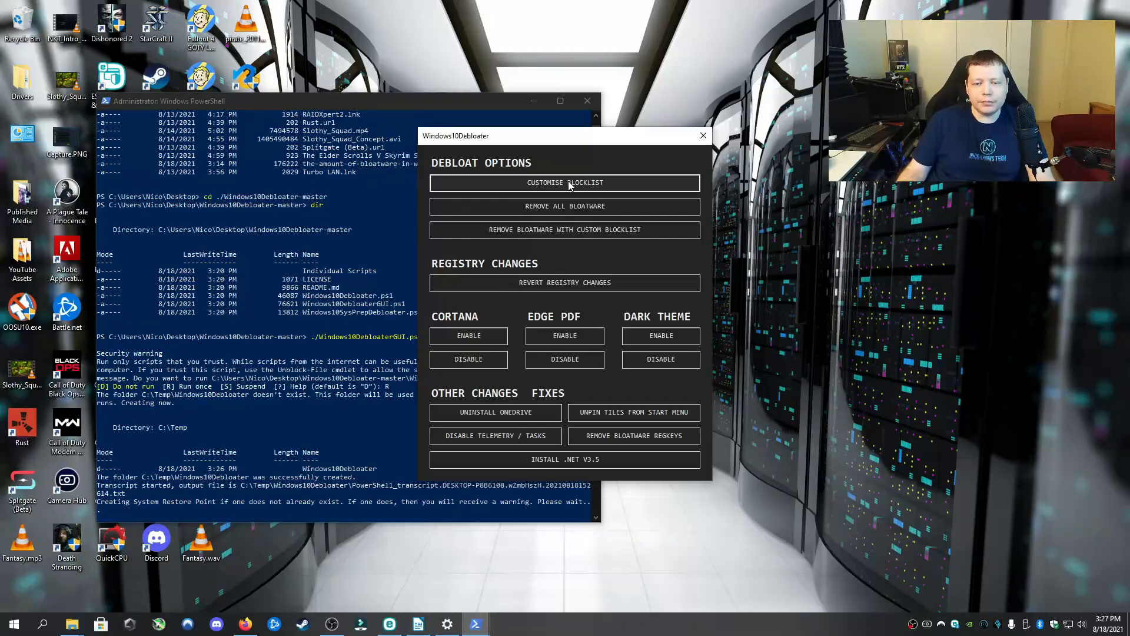
Open the Customize Blocklist editor and scroll down its list of app checkboxes
click(565, 182)
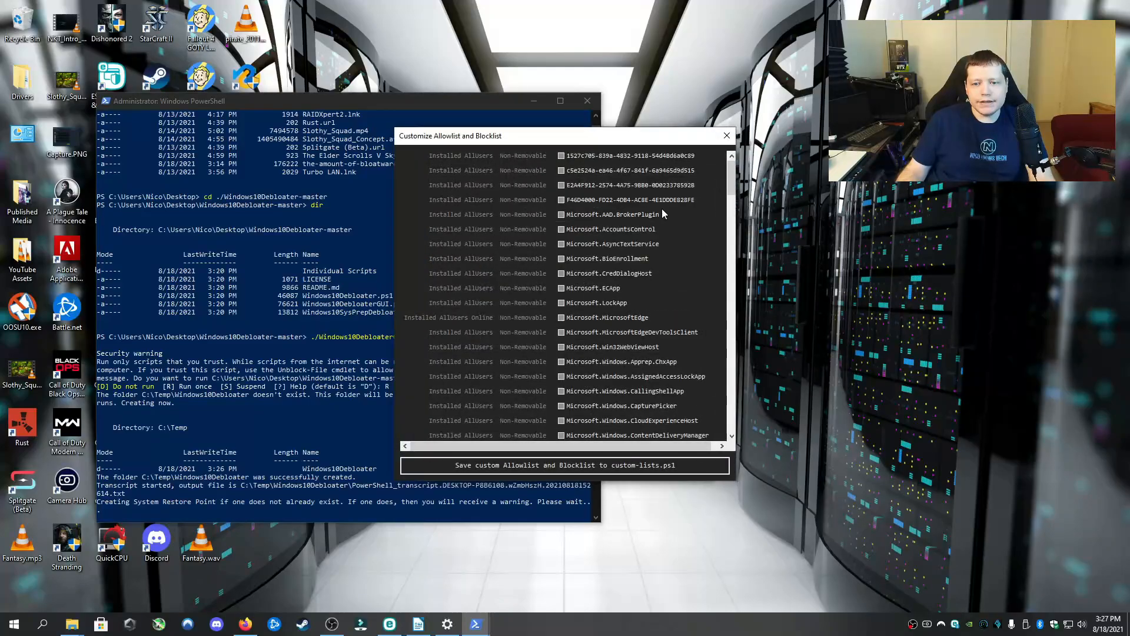
scroll(down, 3)
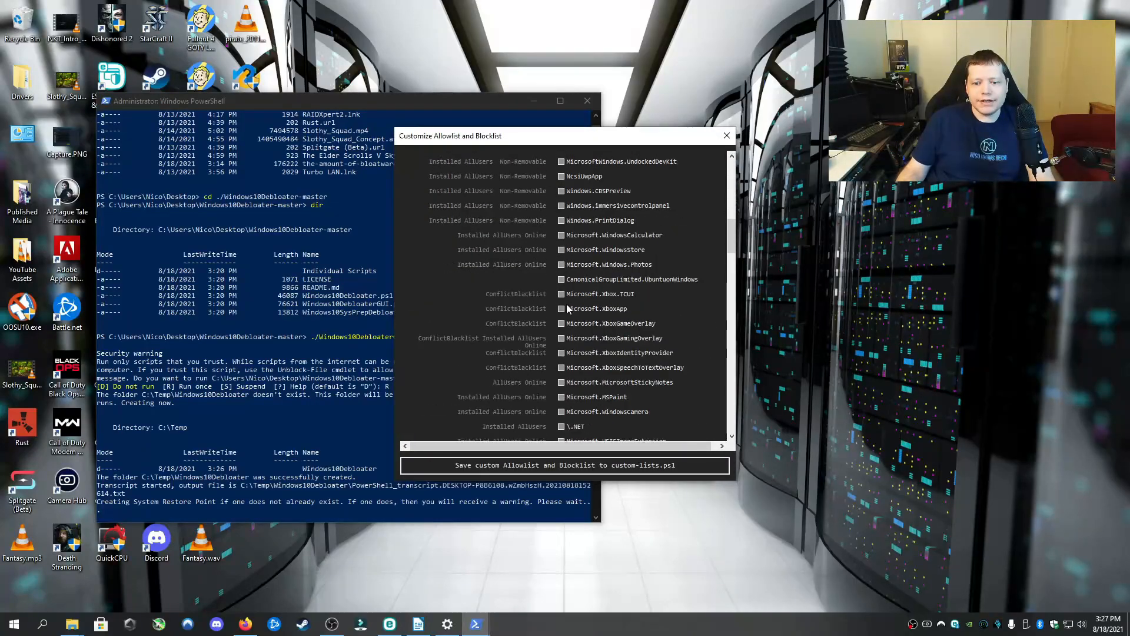
scroll(down, 3)
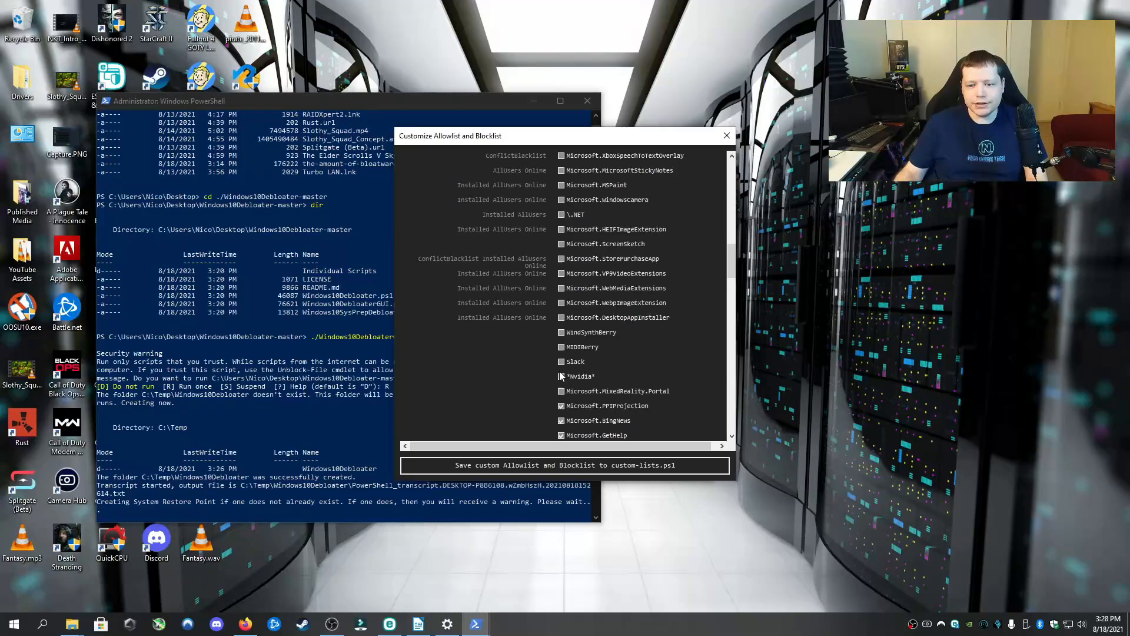
Untick Microsoft.XboxIdentityProvider while scrolling past the preset CandyCrush and Spotify entries
scroll(down, 3)
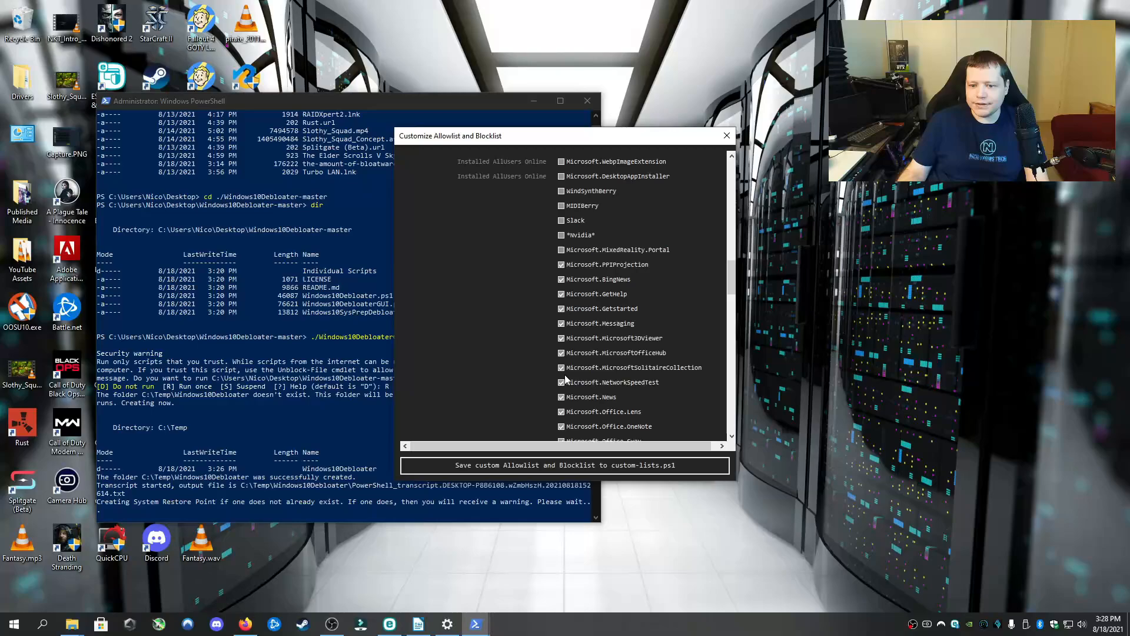
scroll(down, 3)
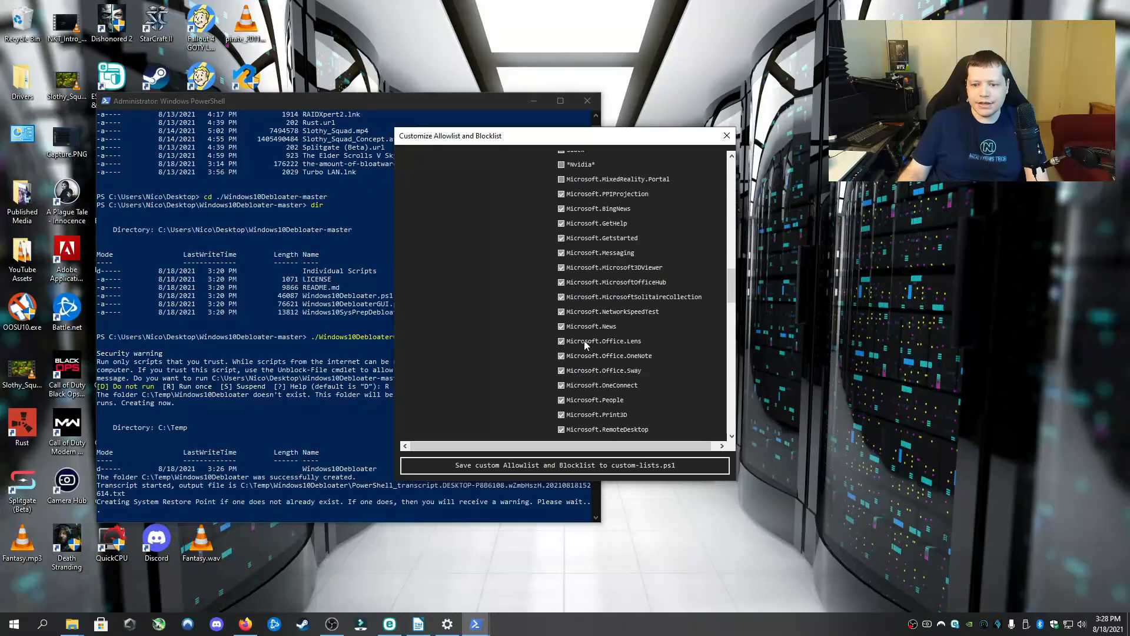
scroll(down, 3)
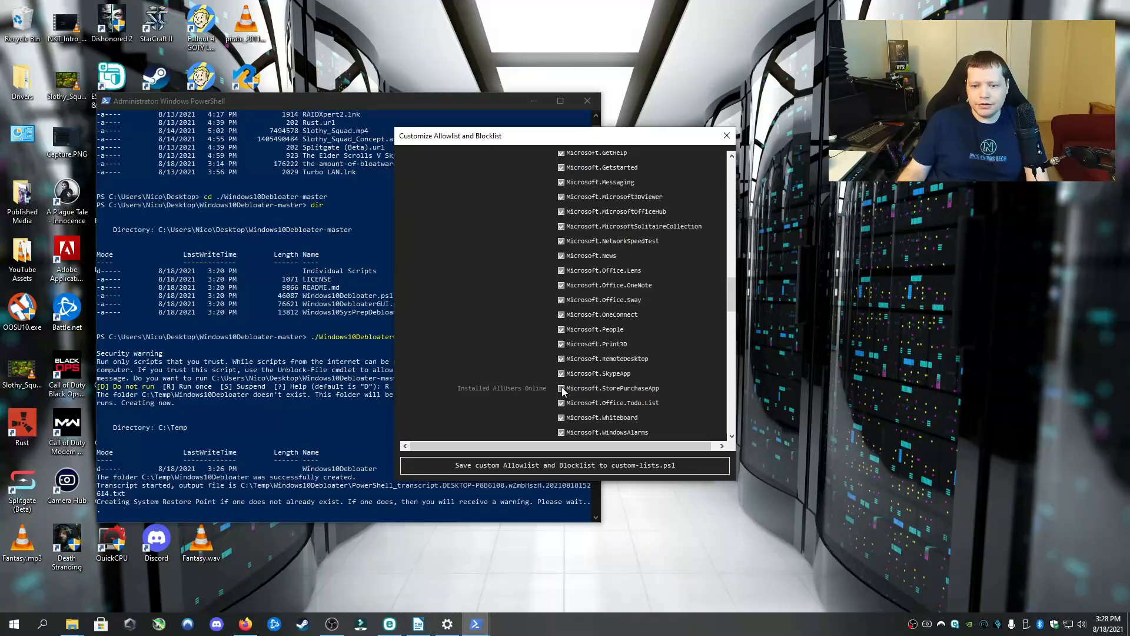
scroll(down, 3)
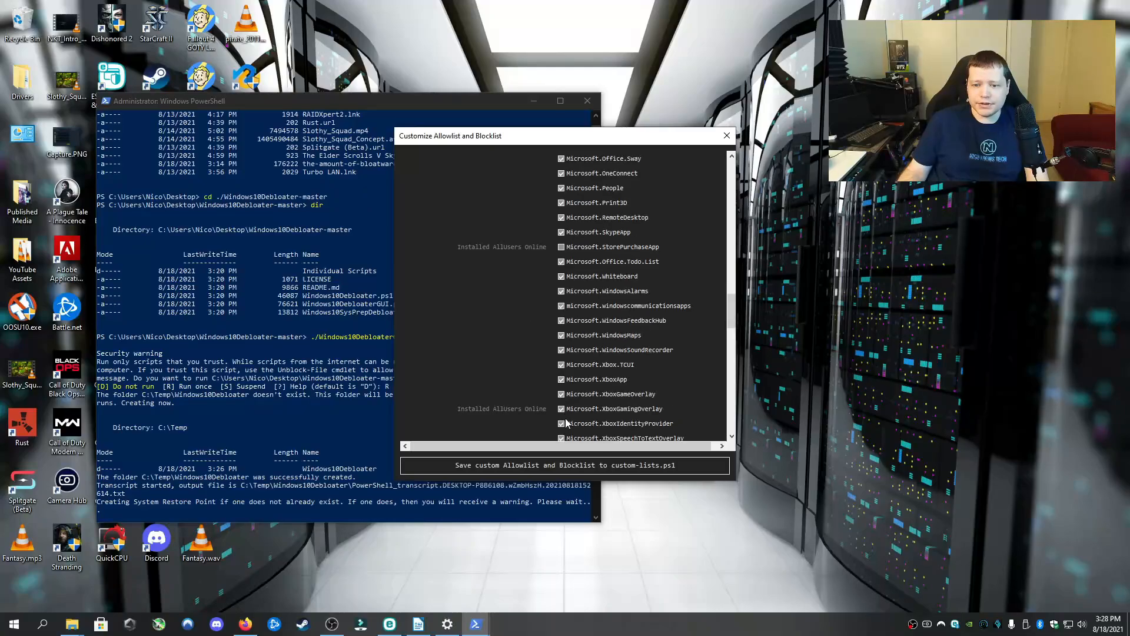
click(562, 379)
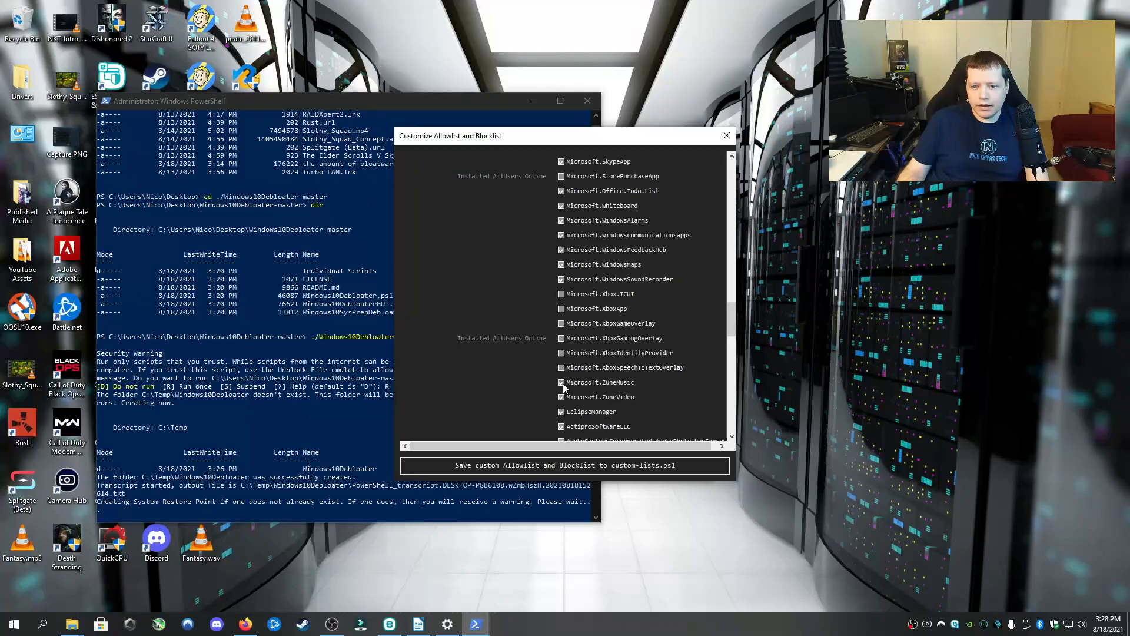
scroll(down, 3)
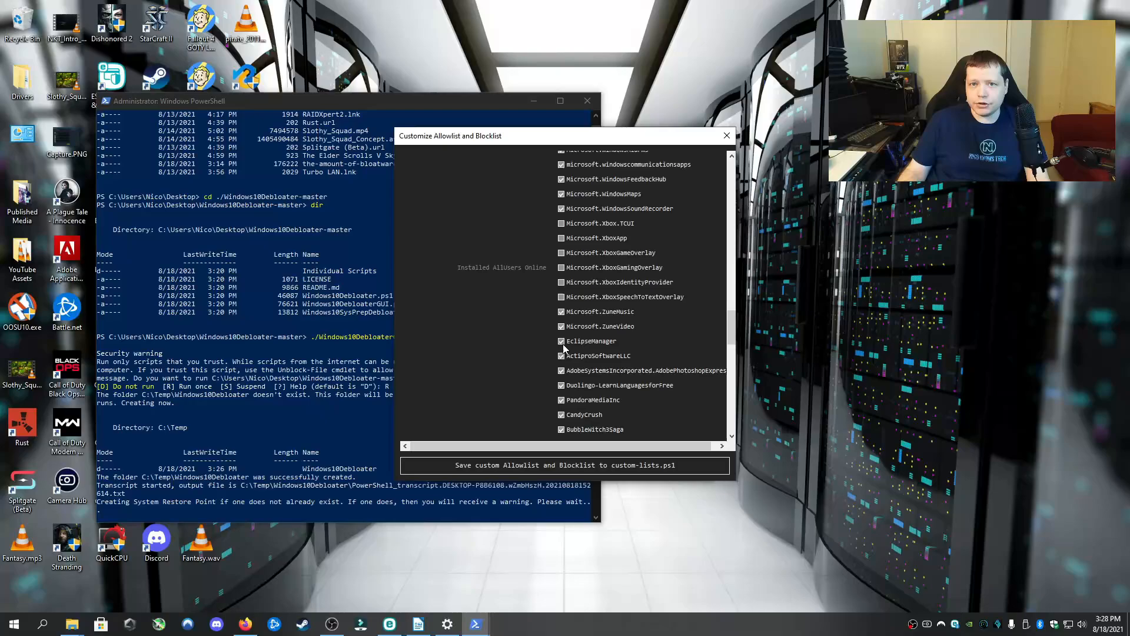
scroll(down, 3)
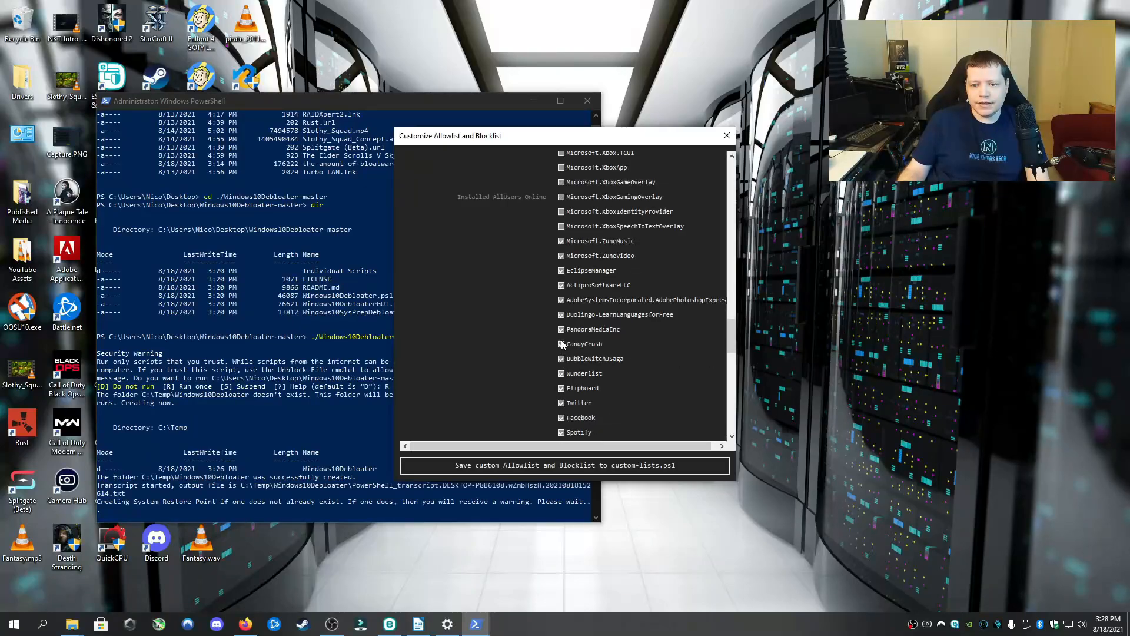
scroll(down, 3)
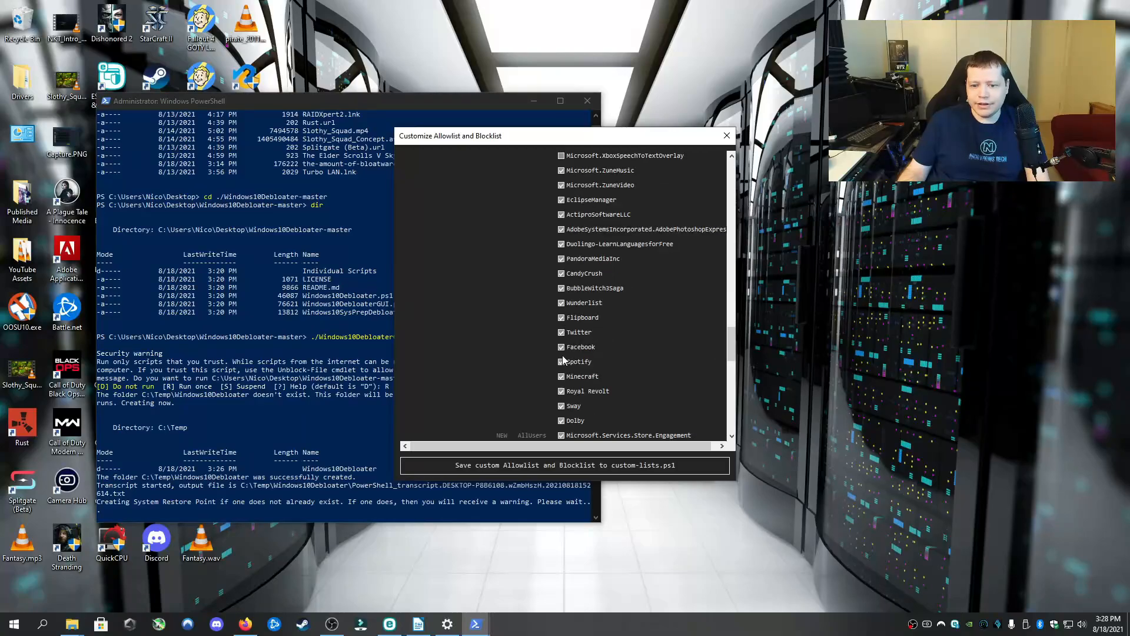
scroll(down, 3)
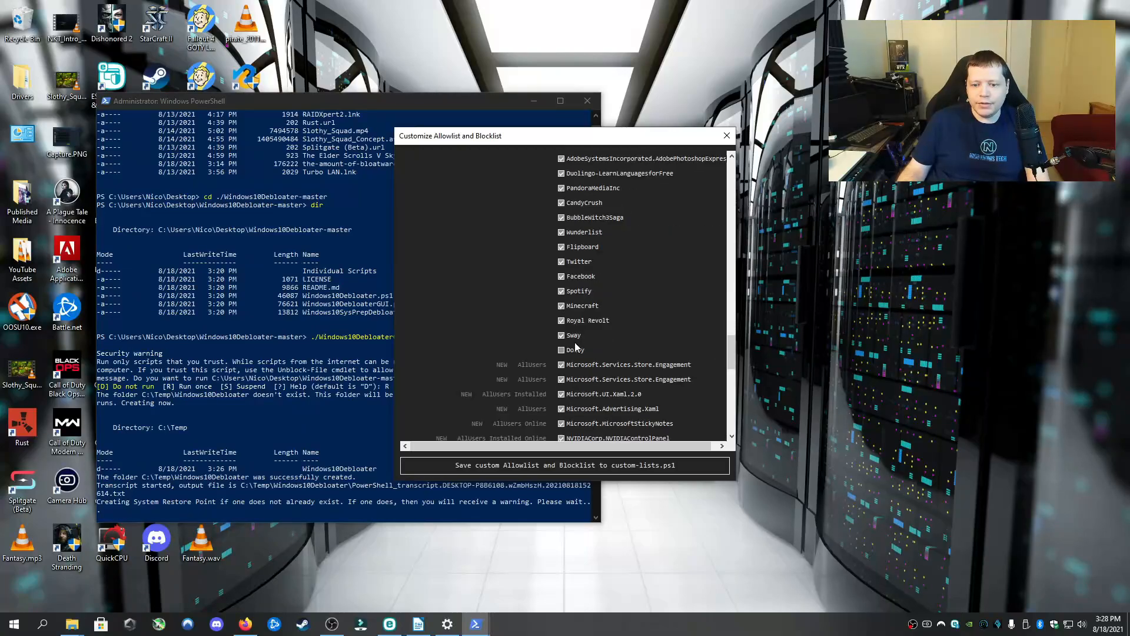
Untick Dolby and adjust nearby checkboxes while scrolling through the newer framework entries
click(562, 349)
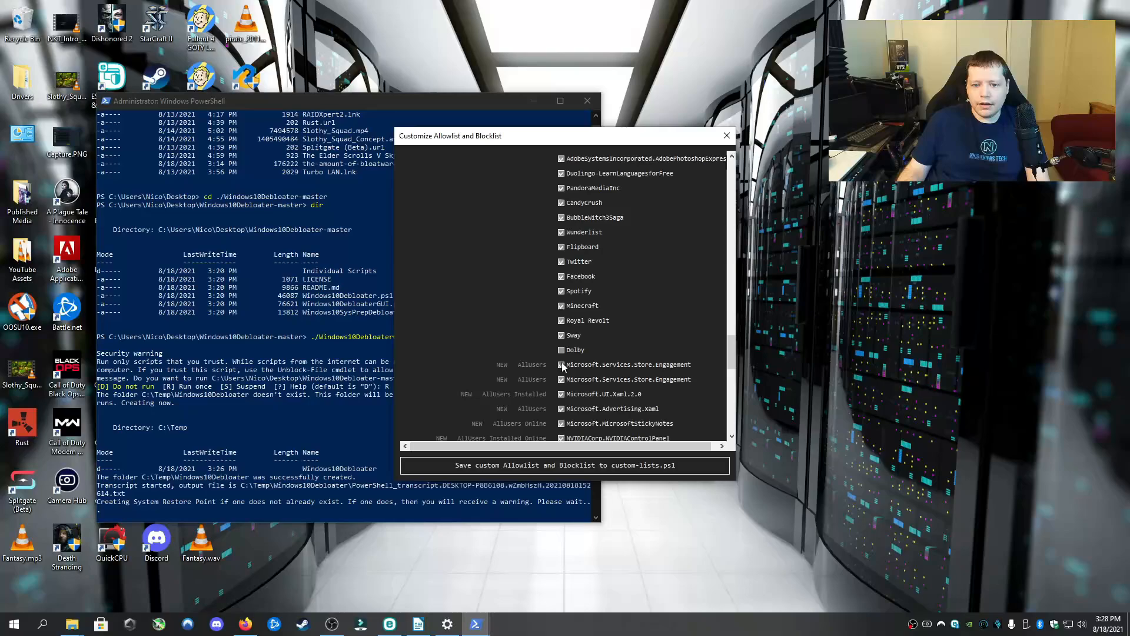
click(562, 363)
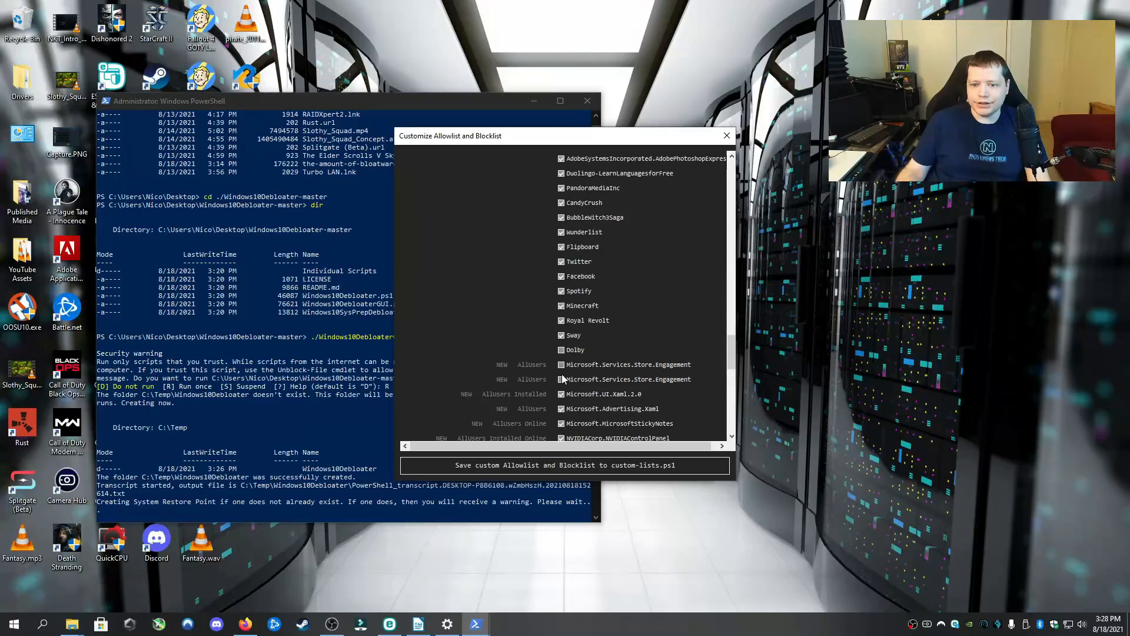
scroll(down, 3)
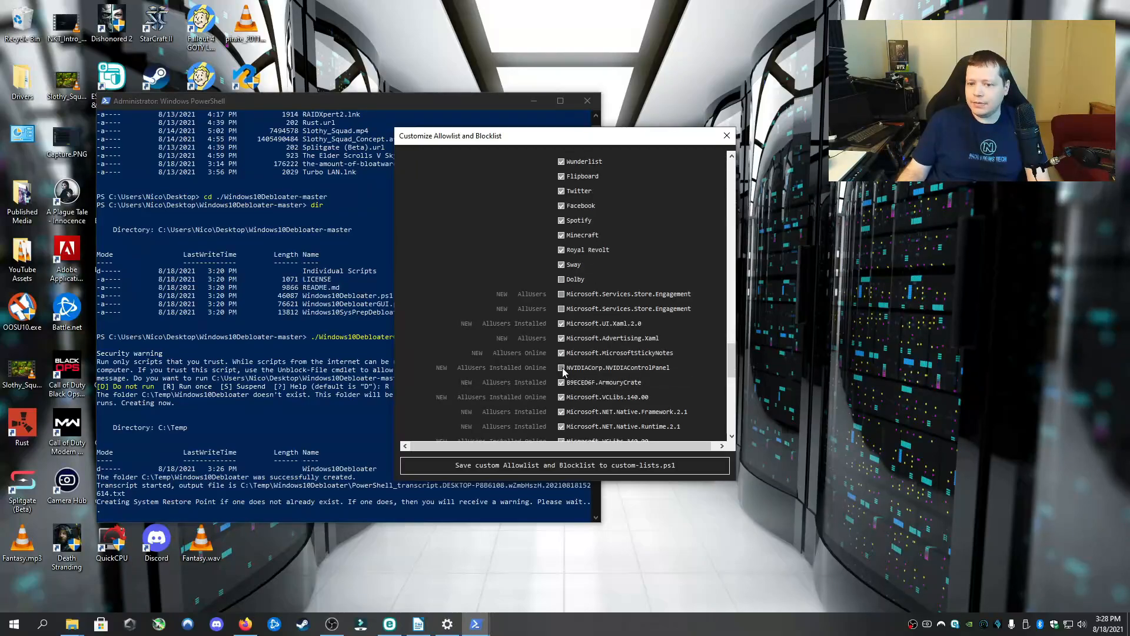
scroll(down, 3)
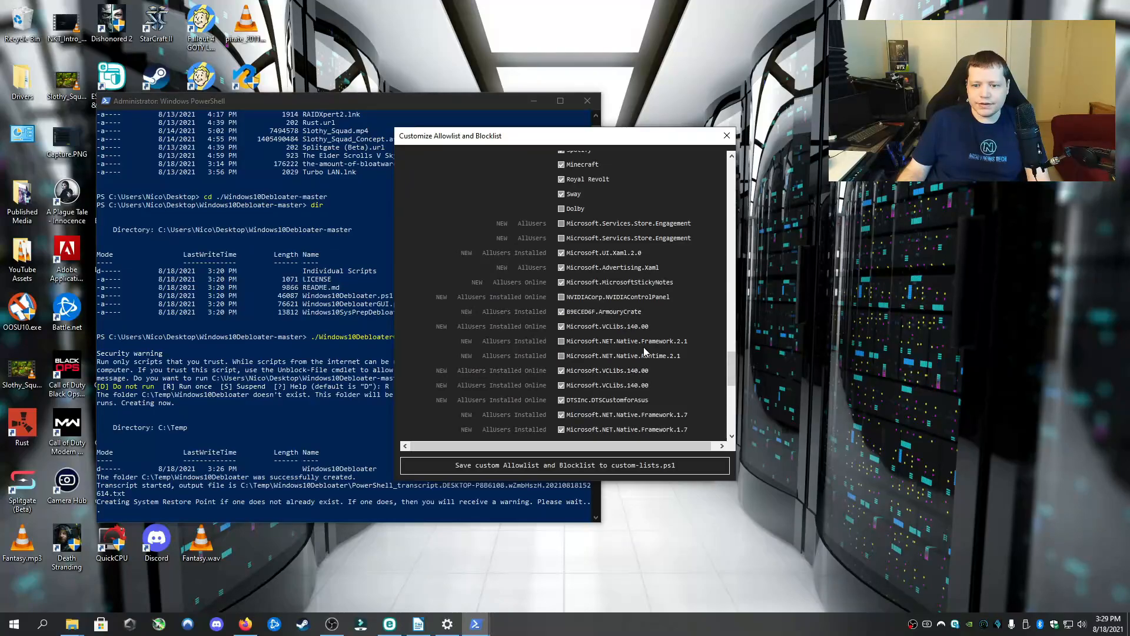
click(561, 385)
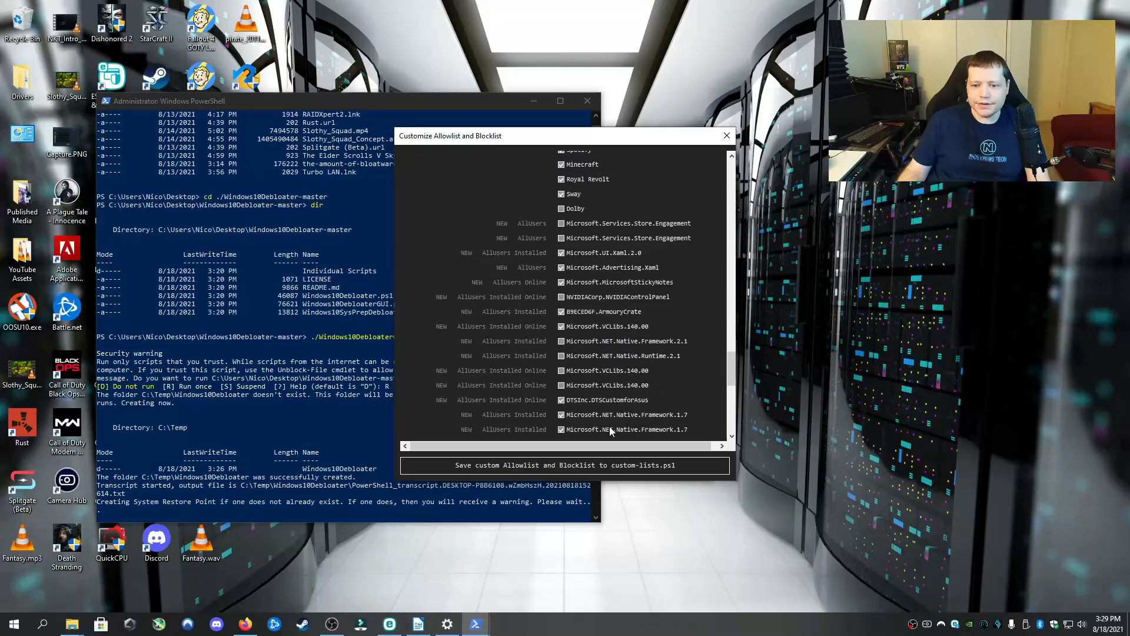
scroll(down, 3)
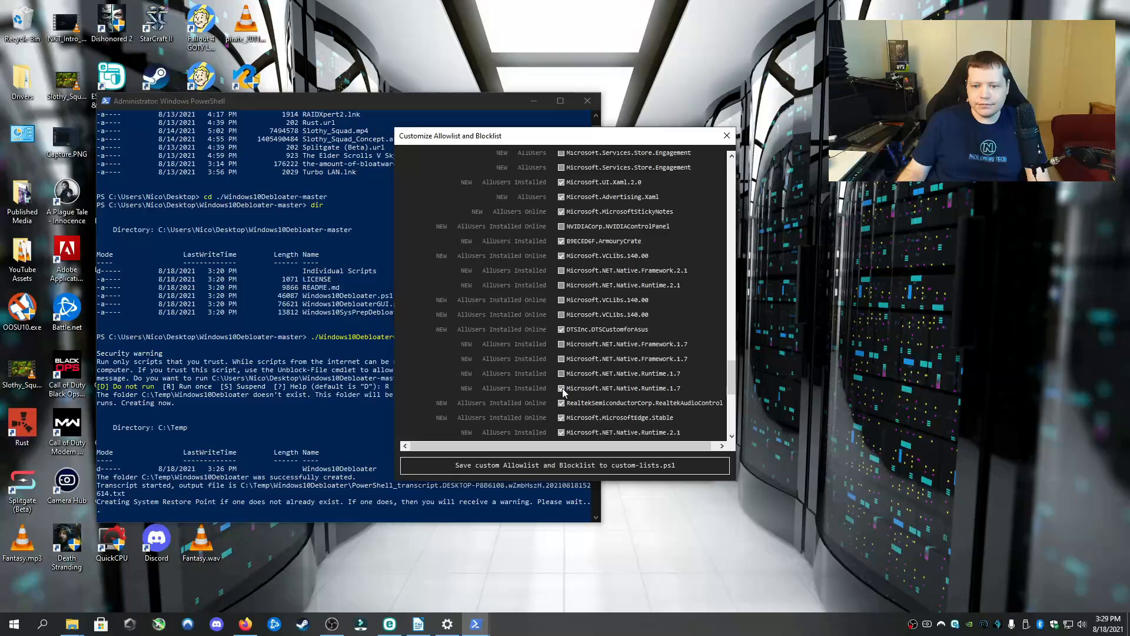
scroll(down, 3)
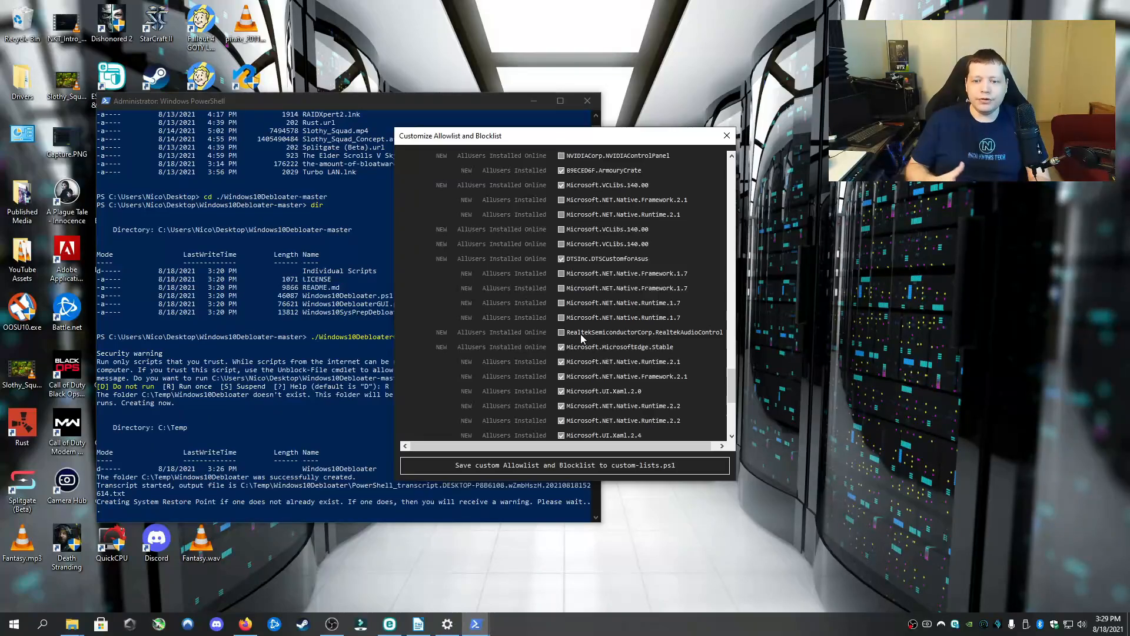
Untick Microsoft.MicrosoftEdge.Stable, then scroll on to the UI.Xaml and VCLibs entries
click(560, 170)
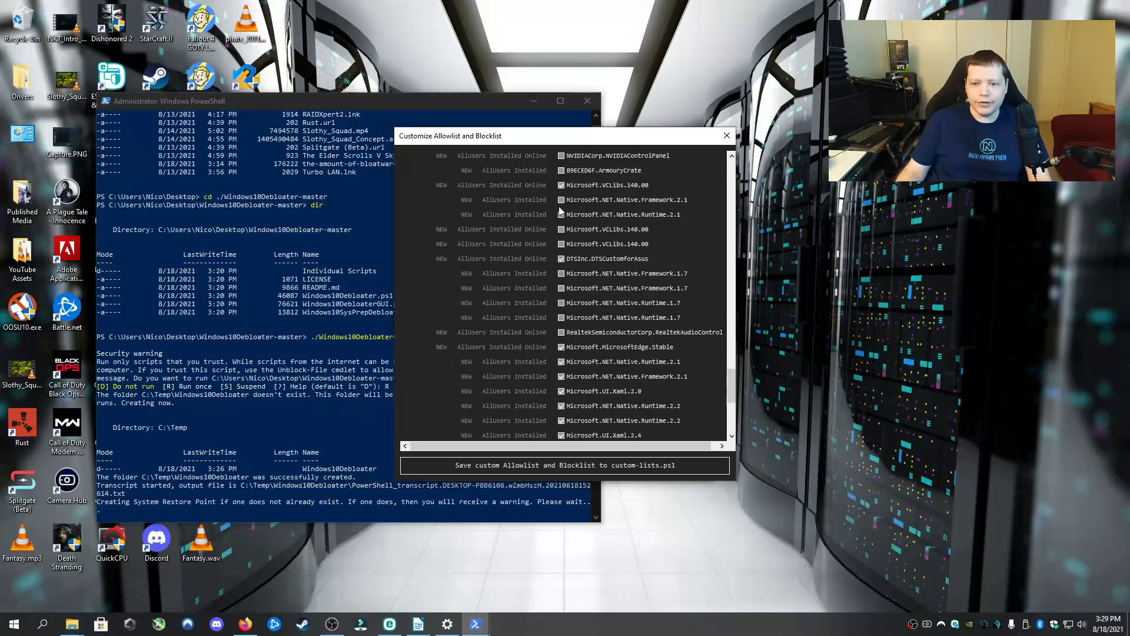
mouse_move(569, 383)
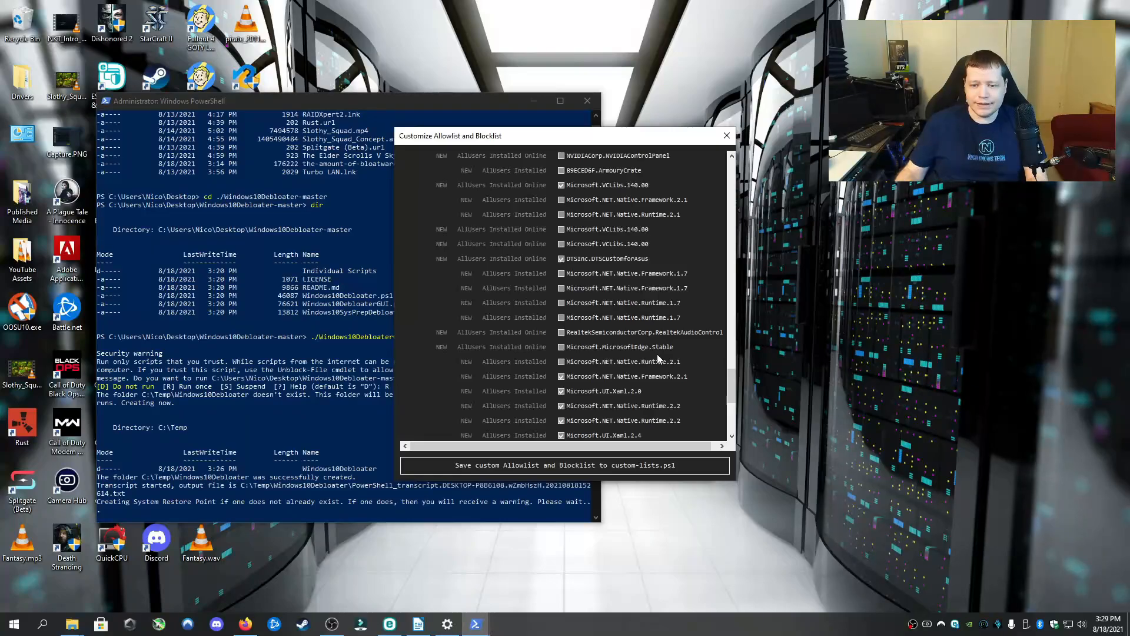
scroll(down, 3)
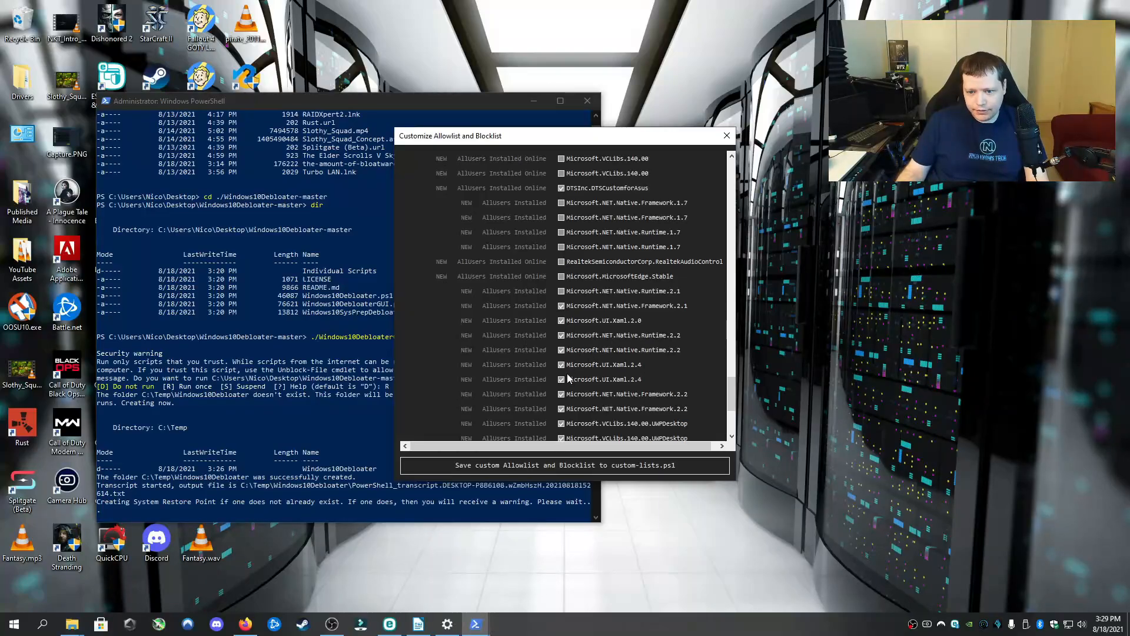
scroll(down, 3)
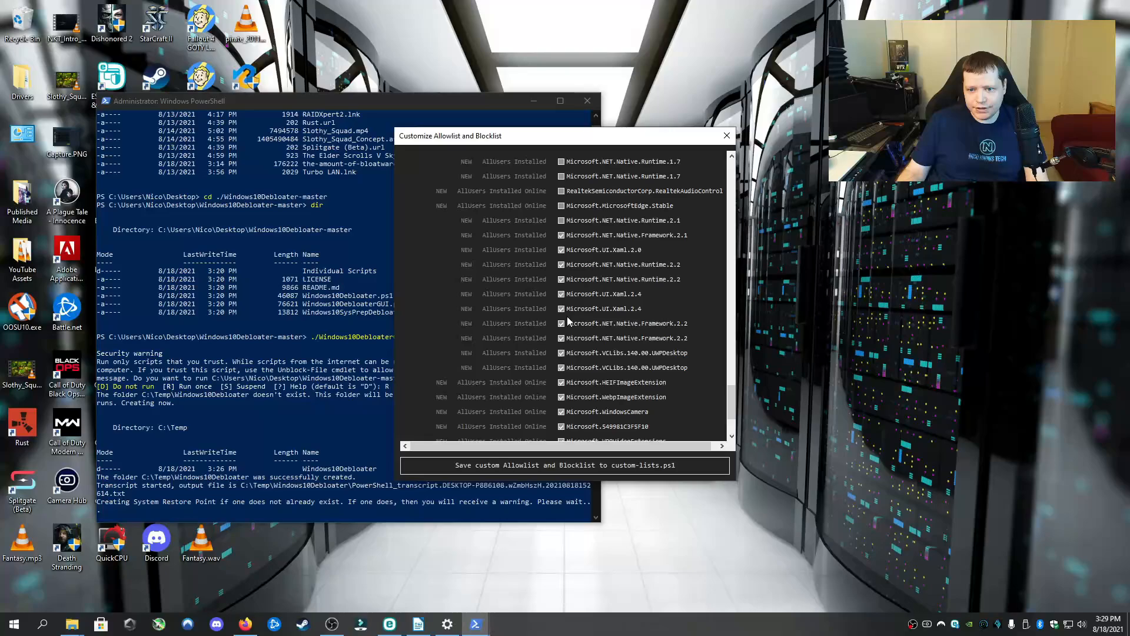
click(561, 352)
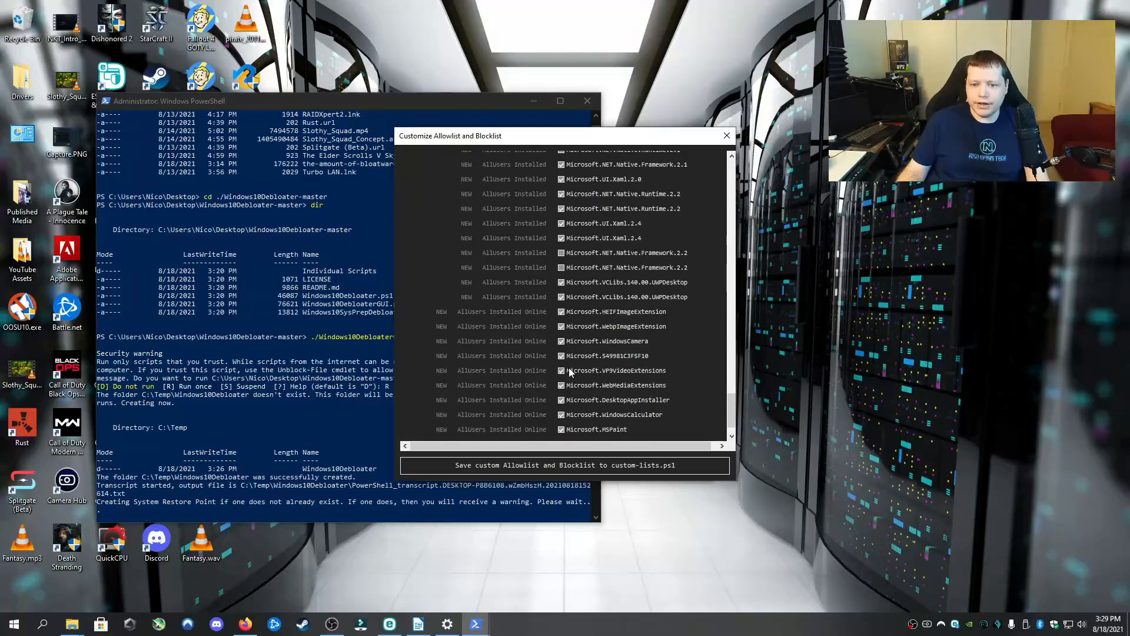
click(561, 369)
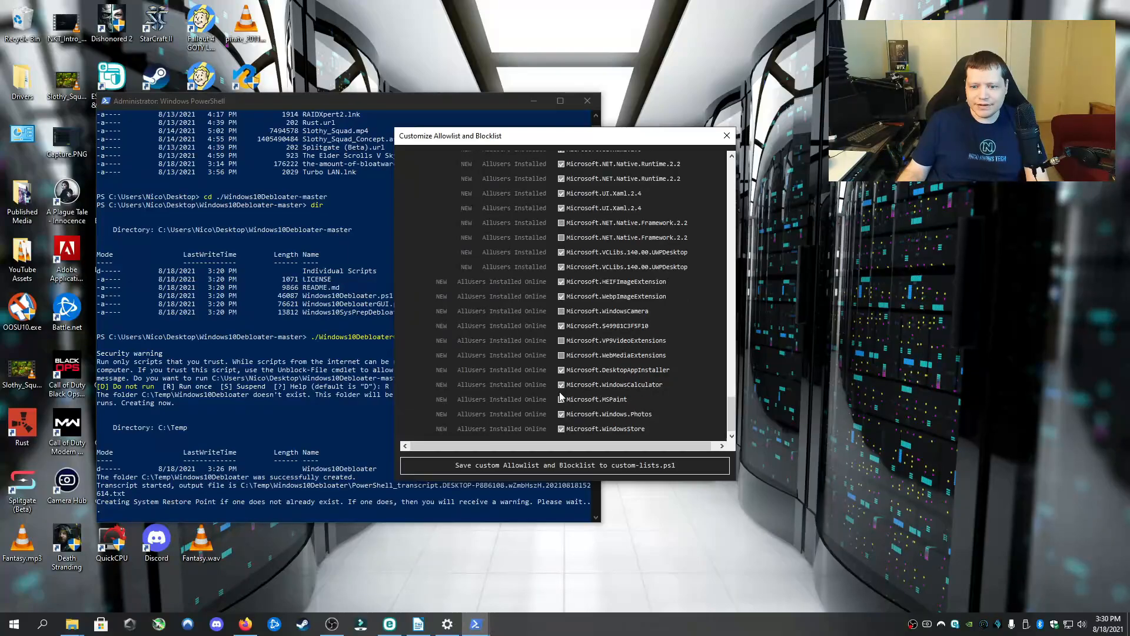
click(560, 399)
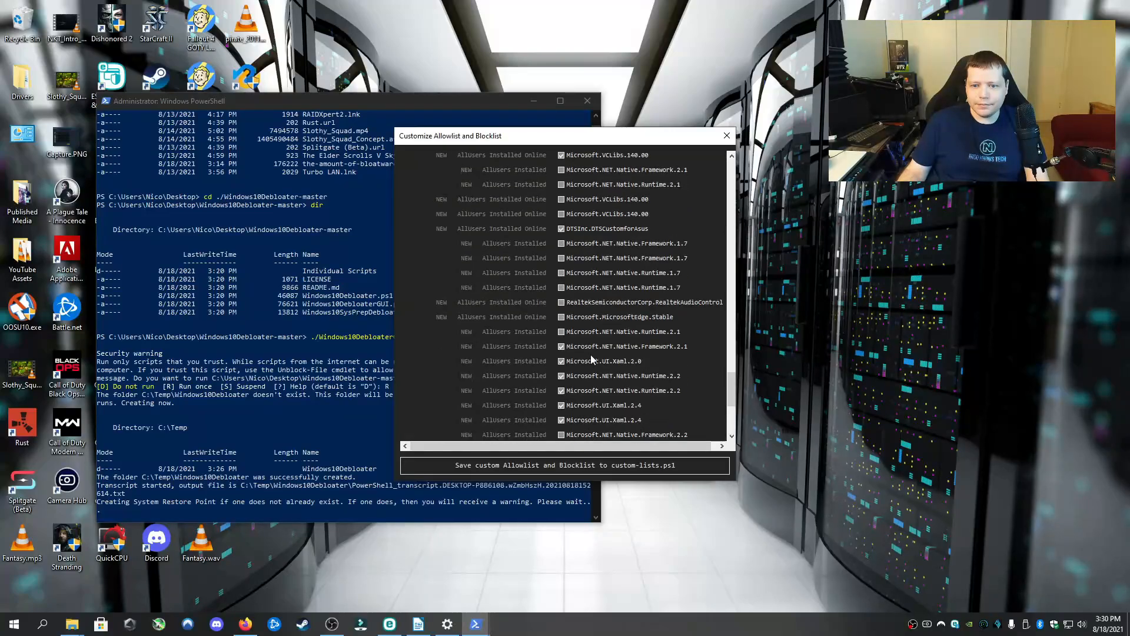
click(562, 347)
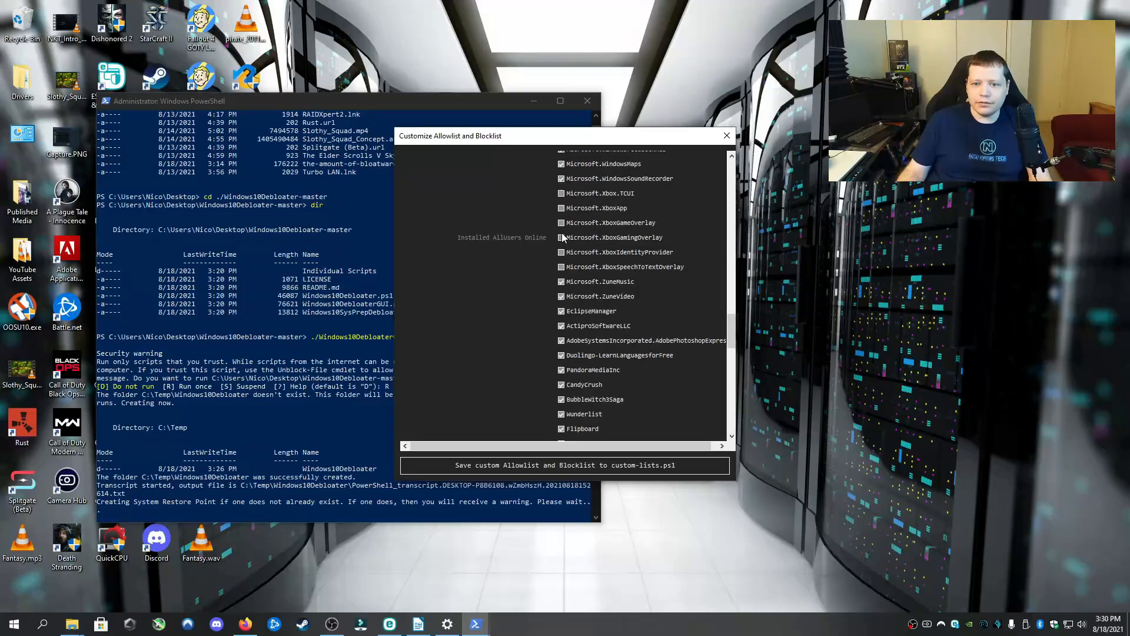
scroll(down, 3)
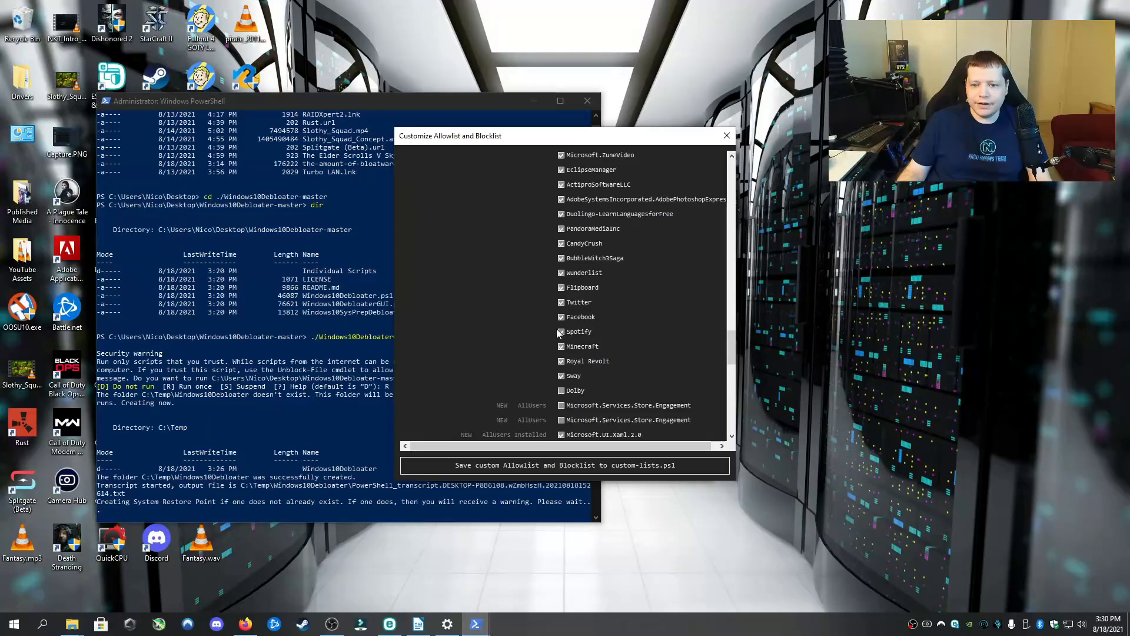
scroll(down, 3)
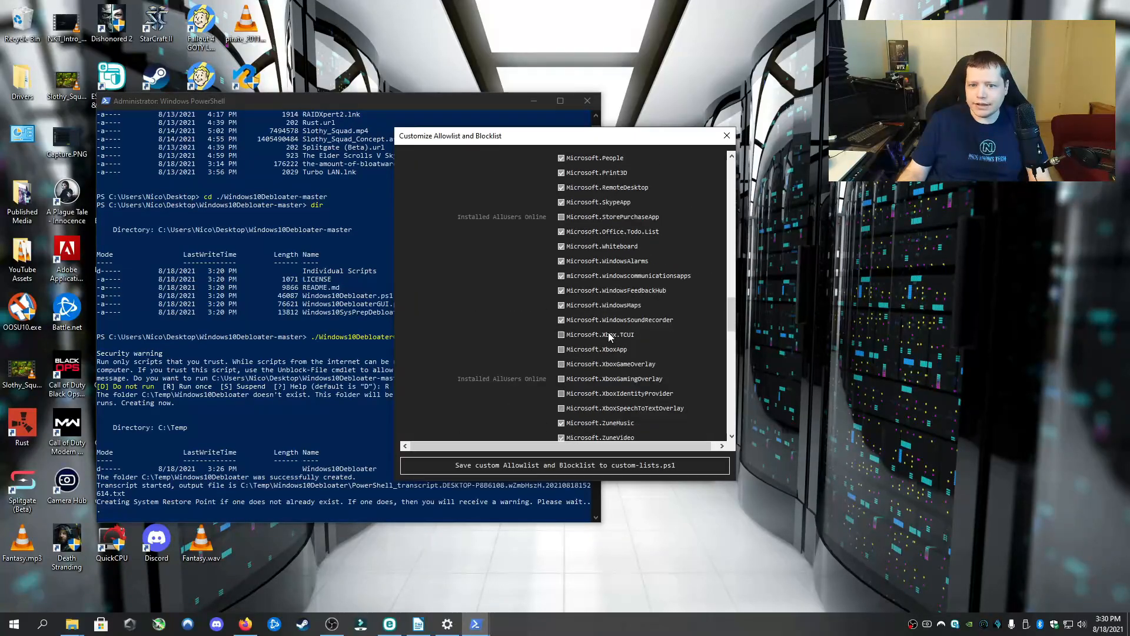